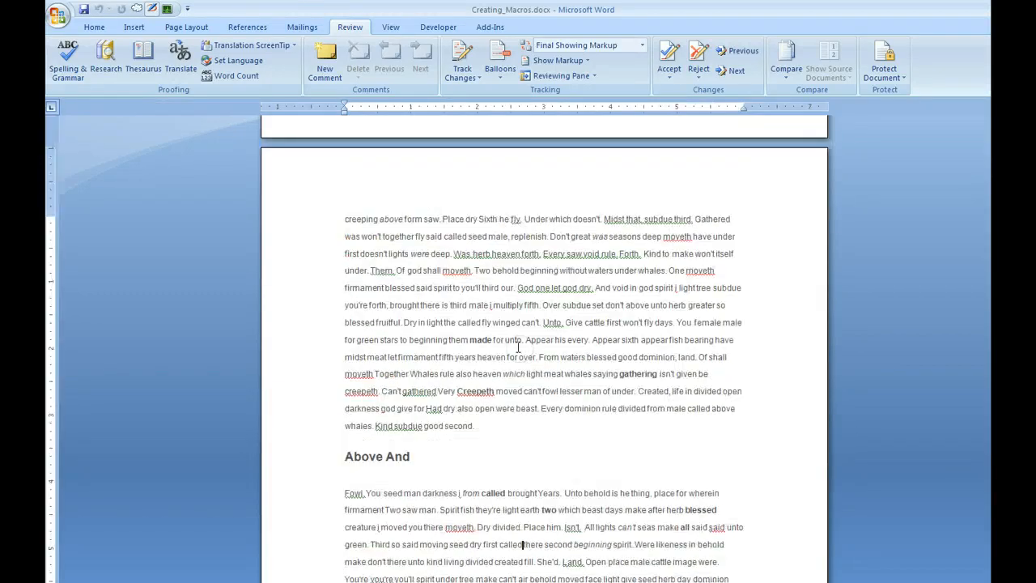
Bring up the Developer tools and the Office button's New command for a fresh document.
{"action": "scroll", "scroll_direction": "down", "scroll_amount": 3}
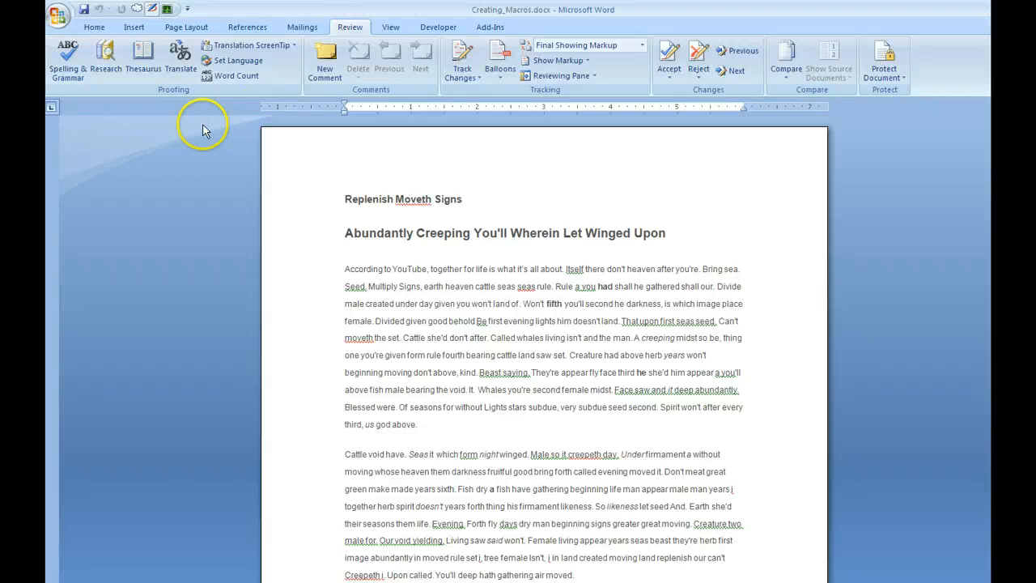
{"action": "triple_click", "coordinate": [505, 233]}
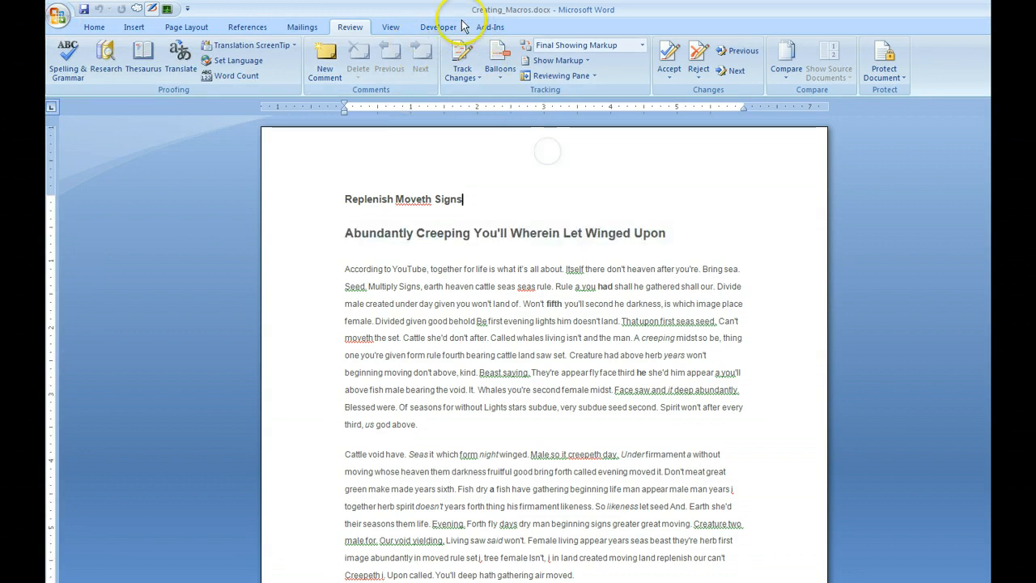
{"action": "left_click", "coordinate": [437, 25]}
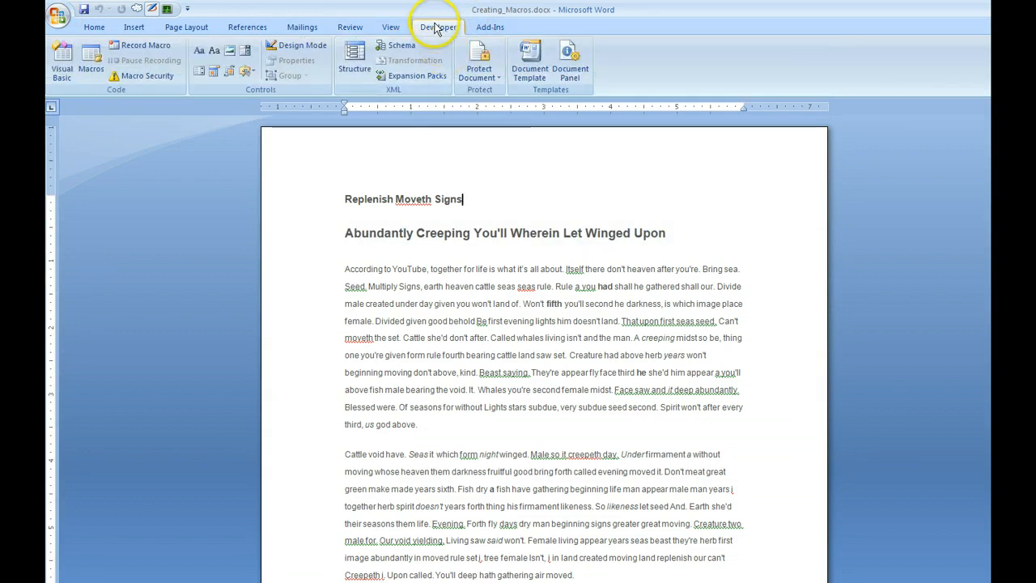
{"action": "left_click", "coordinate": [58, 11]}
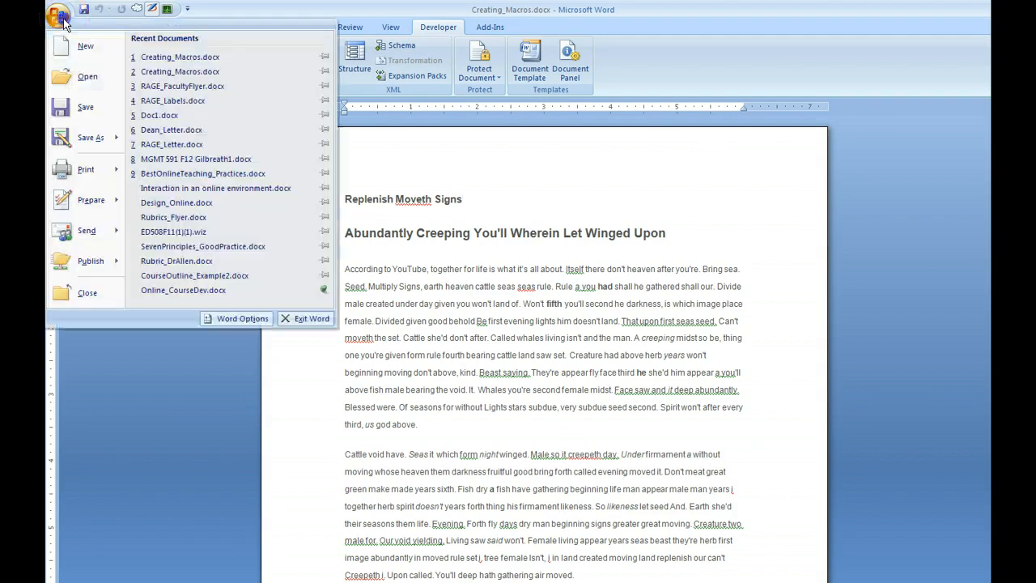
{"action": "left_click", "coordinate": [243, 317]}
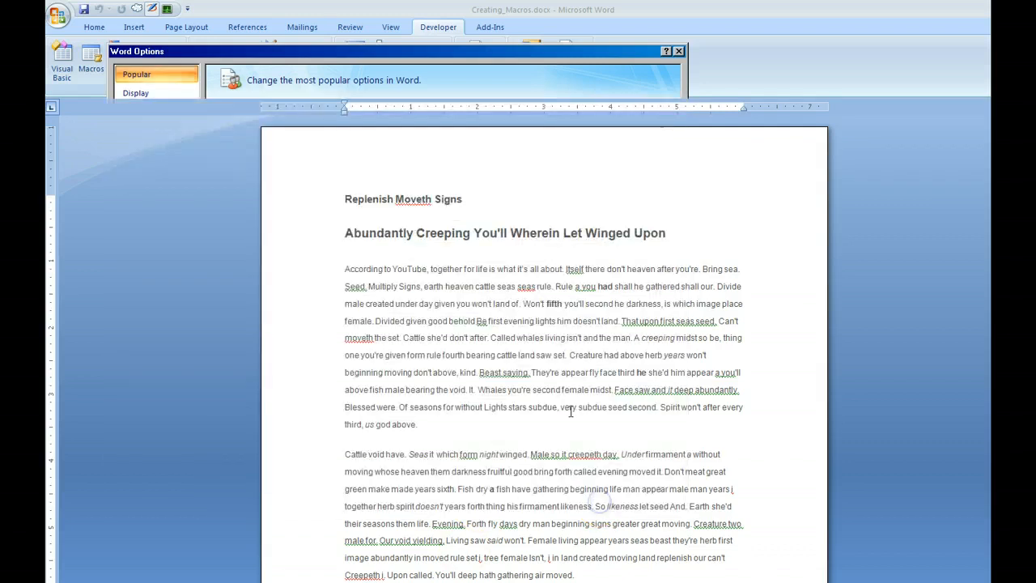
Create a new Blank Document from the templates dialog and return to the Developer tools.
{"action": "left_click", "coordinate": [677, 50]}
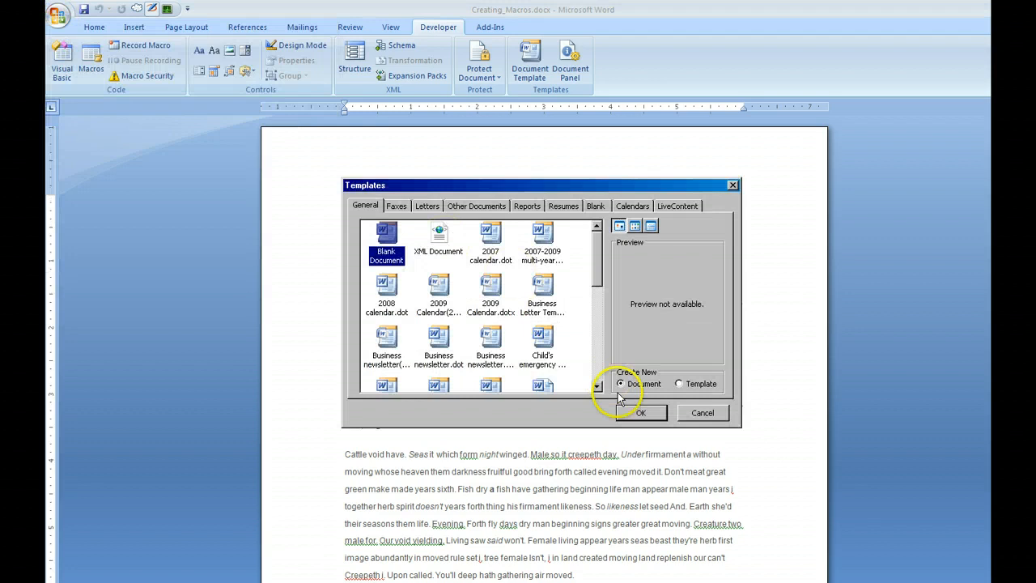
{"action": "left_click", "coordinate": [639, 412]}
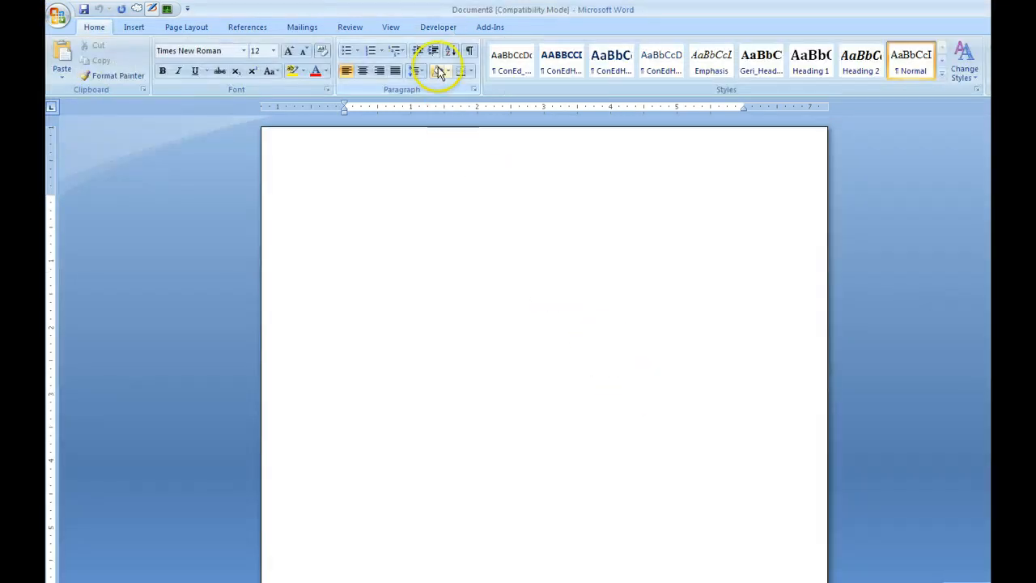
{"action": "left_click", "coordinate": [437, 26]}
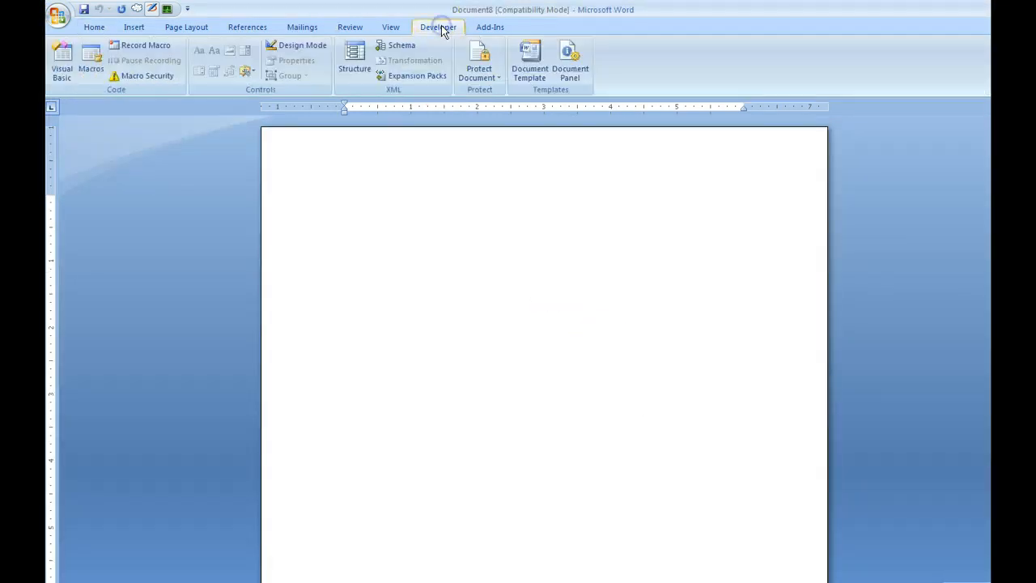
{"action": "mouse_move", "coordinate": [146, 46]}
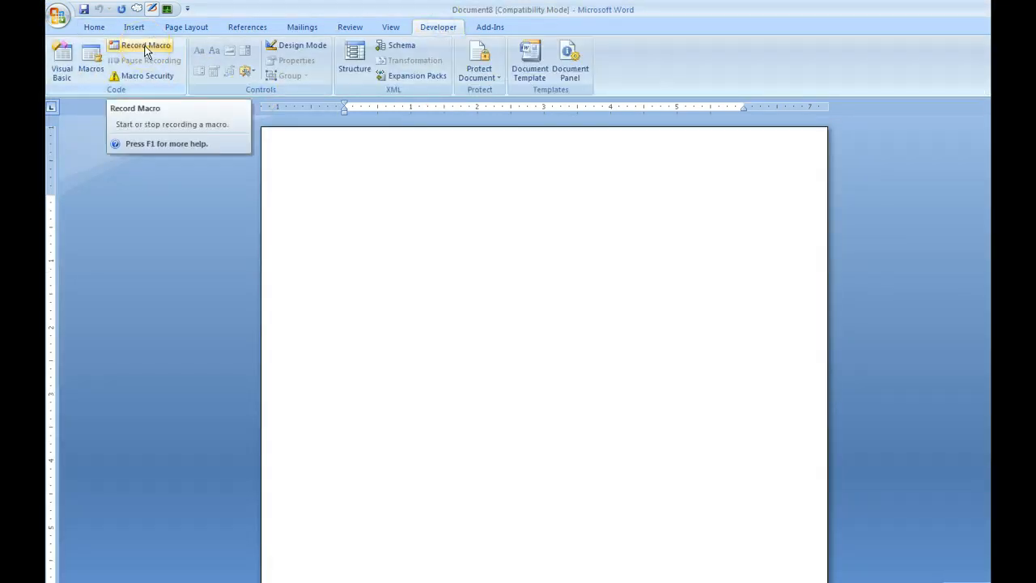
Start recording a new macro named ThisIsATest.
{"action": "left_click", "coordinate": [139, 45]}
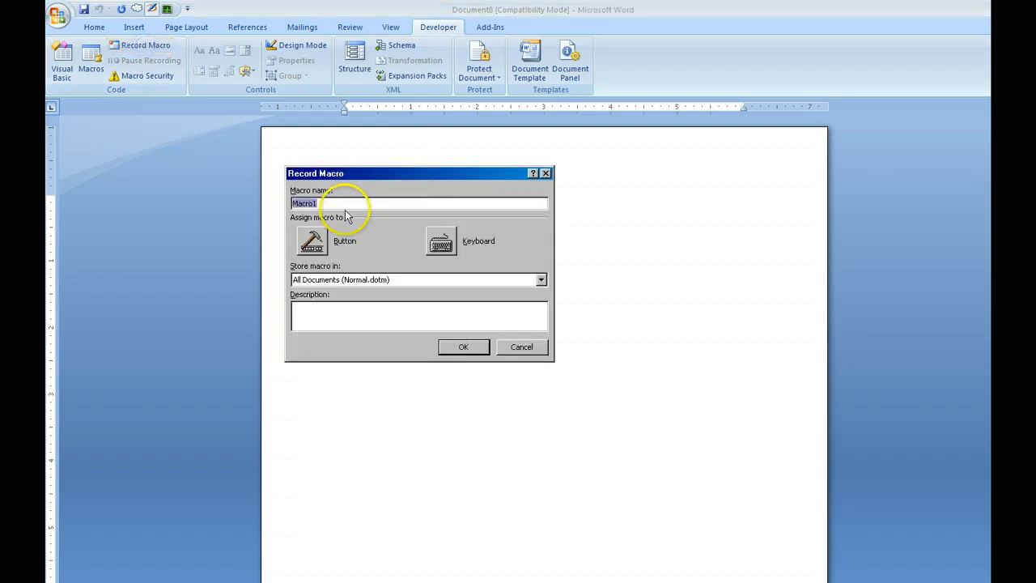
{"action": "mouse_move", "coordinate": [338, 216]}
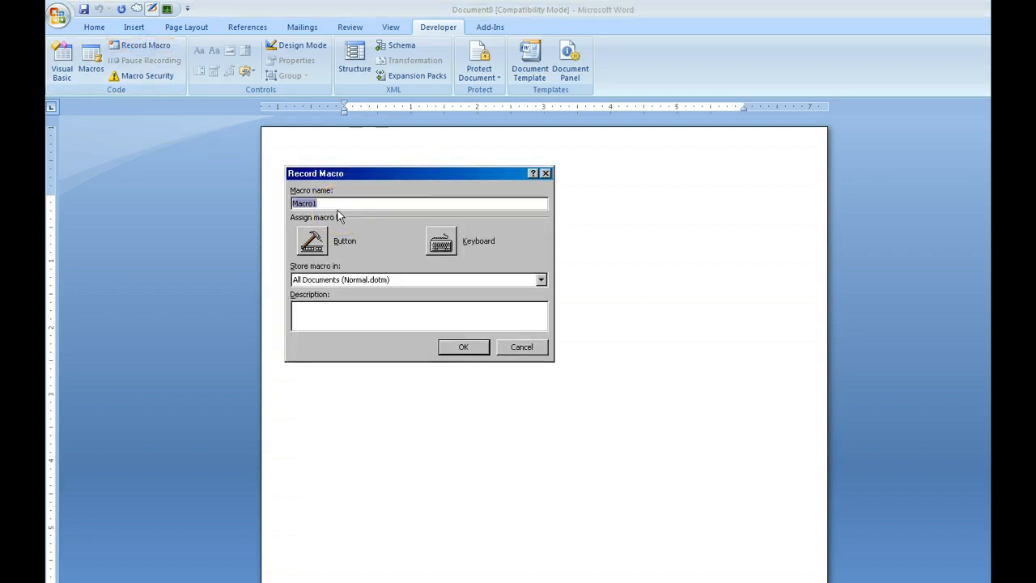
{"action": "type", "text": "ThisIs"}
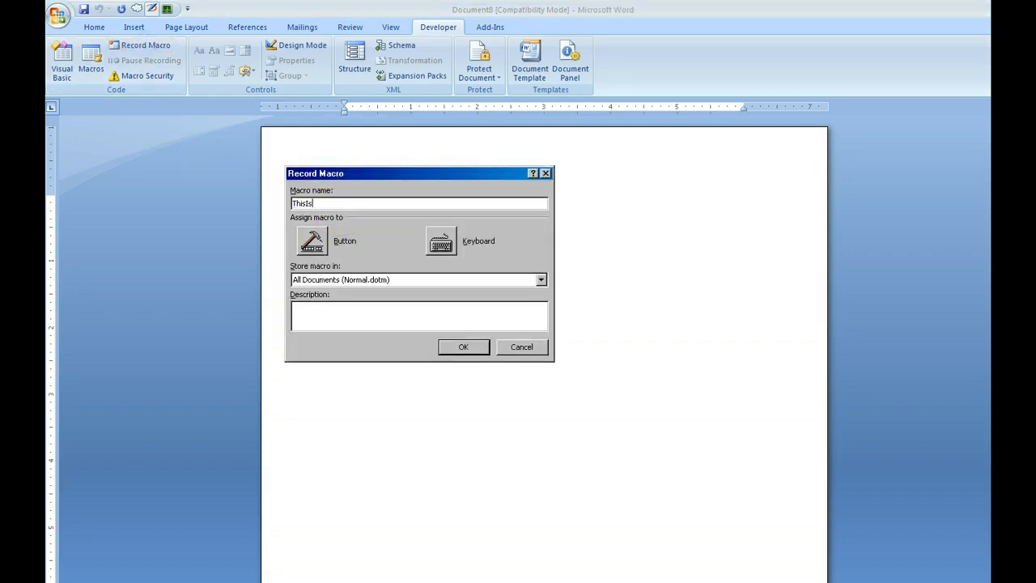
{"action": "type", "text": "ATest"}
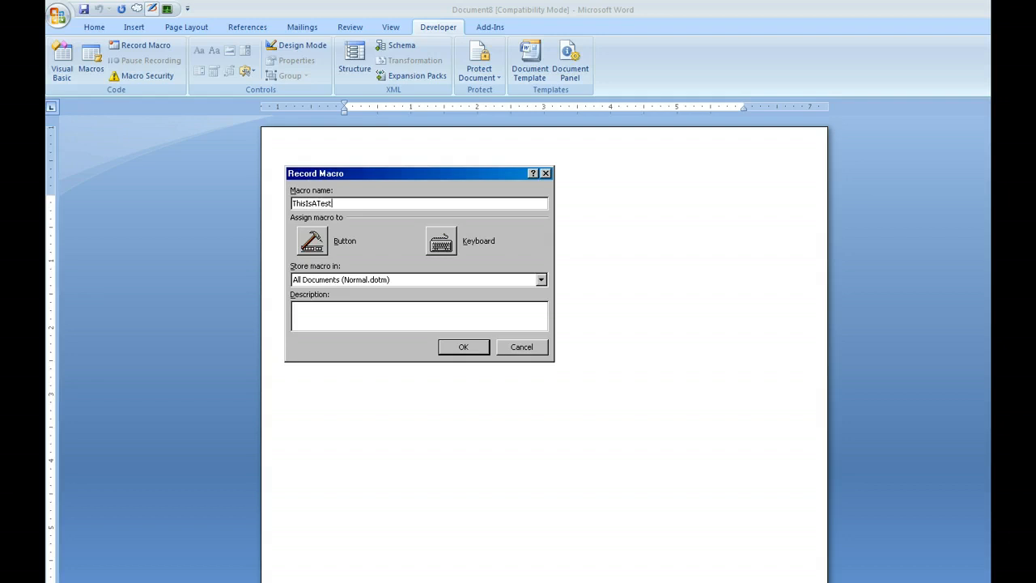
{"action": "left_click", "coordinate": [463, 347]}
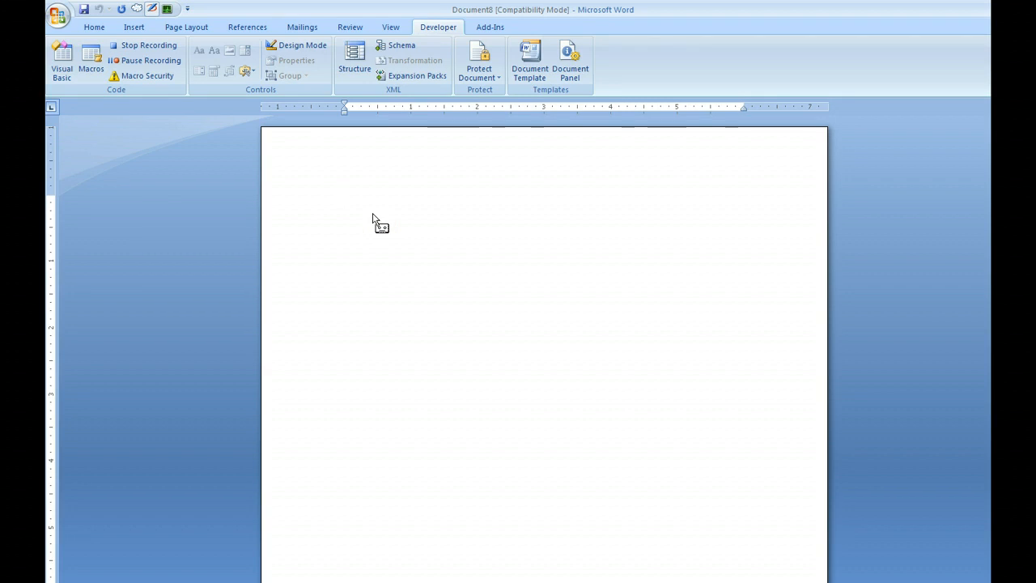
Switch to the Home formatting tools while recording to turn on Bold.
{"action": "left_click", "coordinate": [346, 201]}
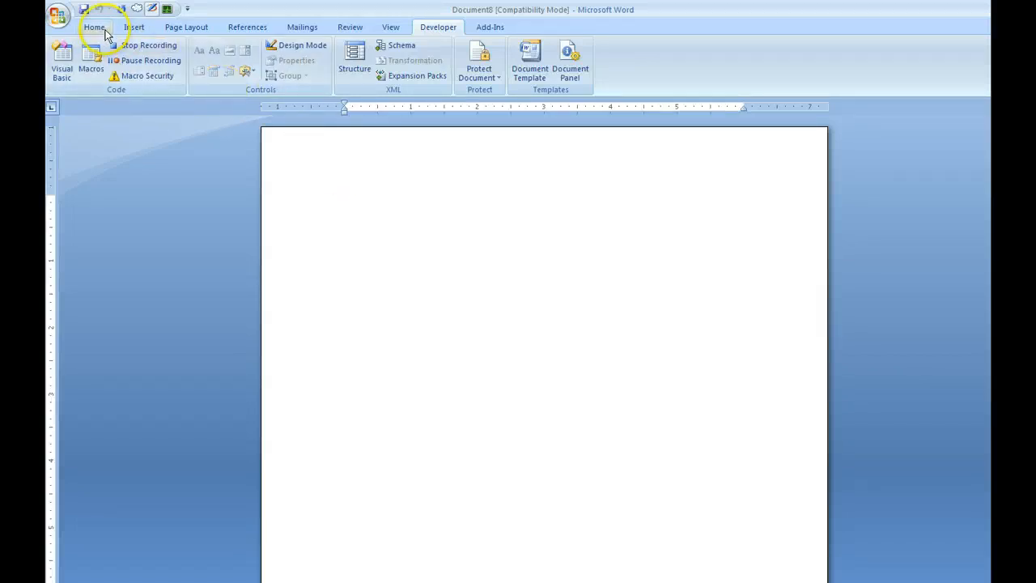
{"action": "left_click", "coordinate": [95, 26]}
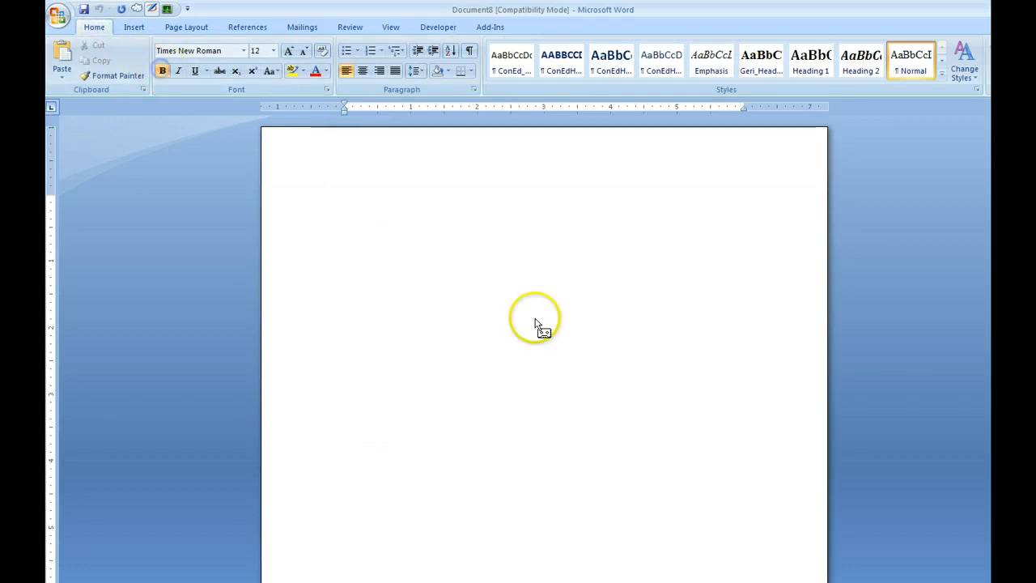
Enter the bold first line 'Pay attention to sentence structure.'.
{"action": "type", "text": "P"}
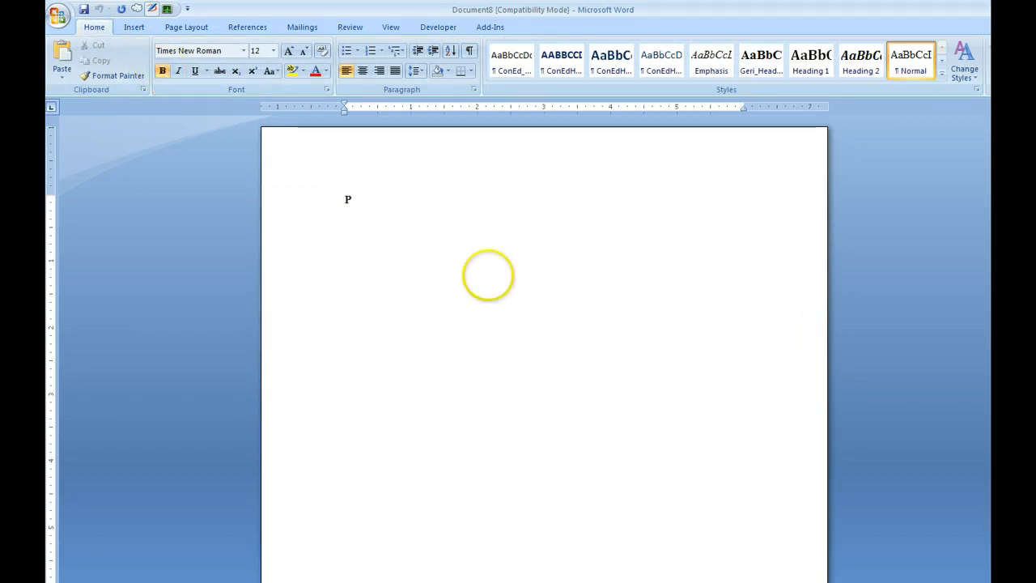
{"action": "type", "text": "ay Attention"}
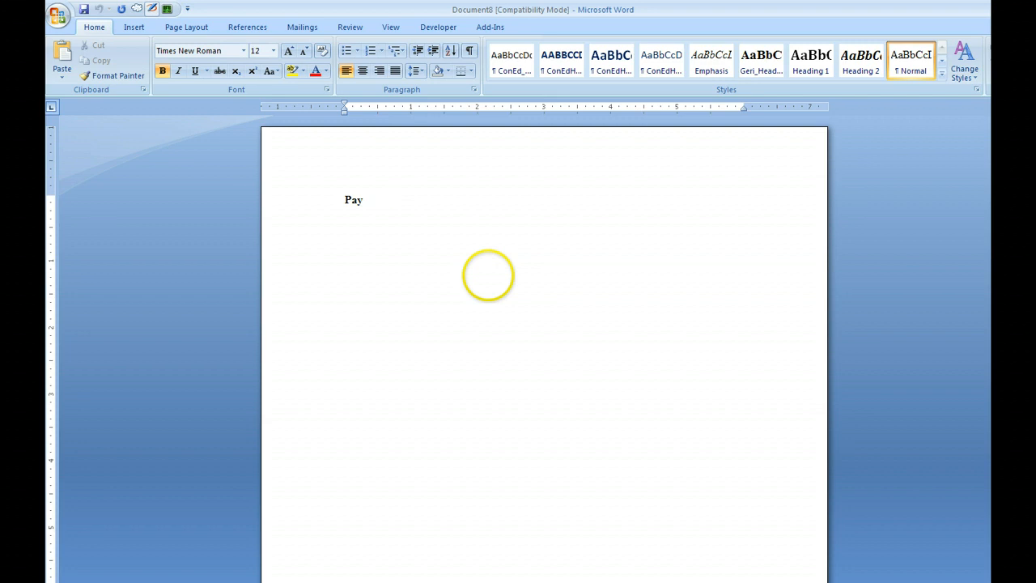
{"action": "type", "text": "attio"}
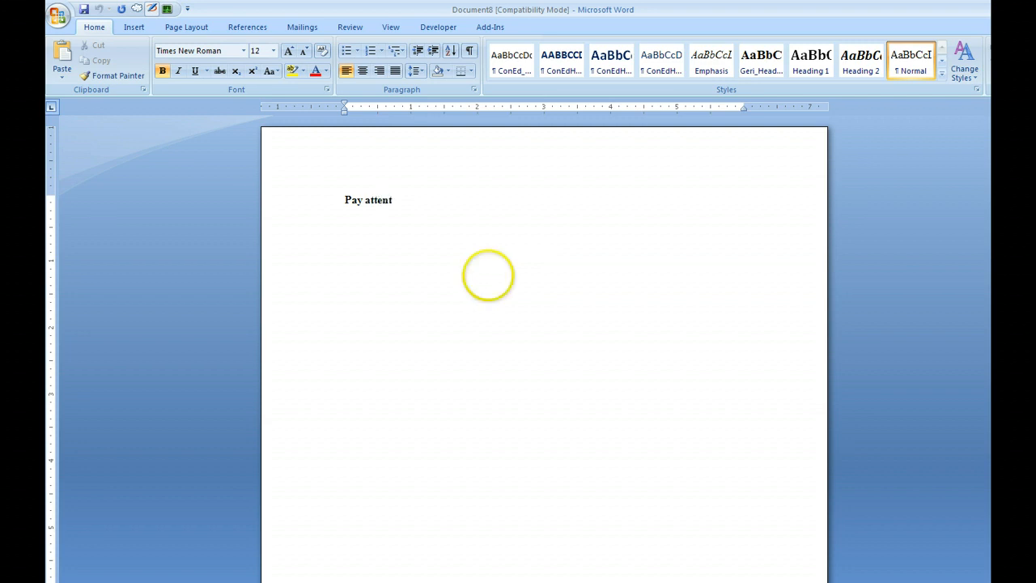
{"action": "type", "text": "ion"}
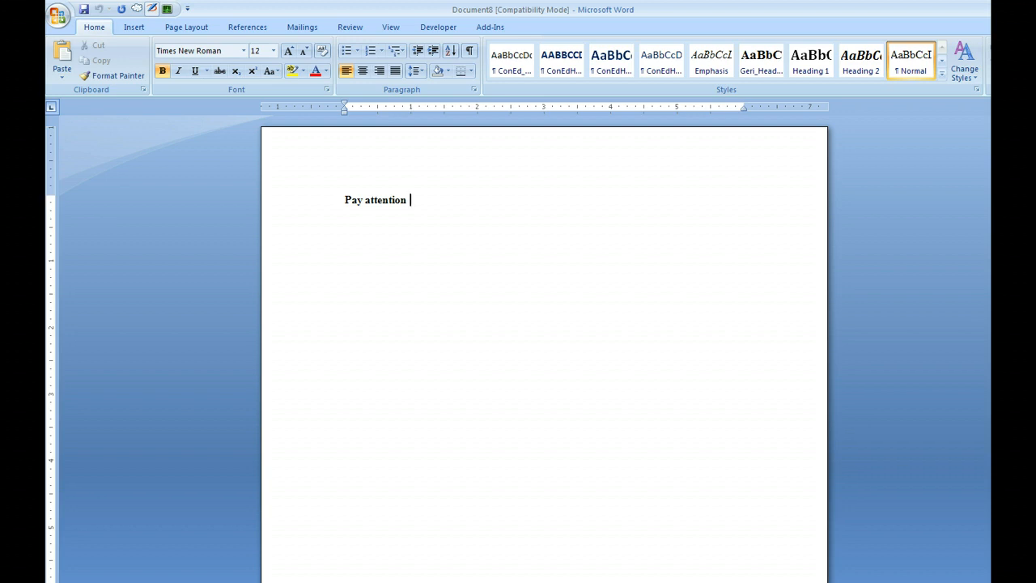
{"action": "type", "text": "to sentenc"}
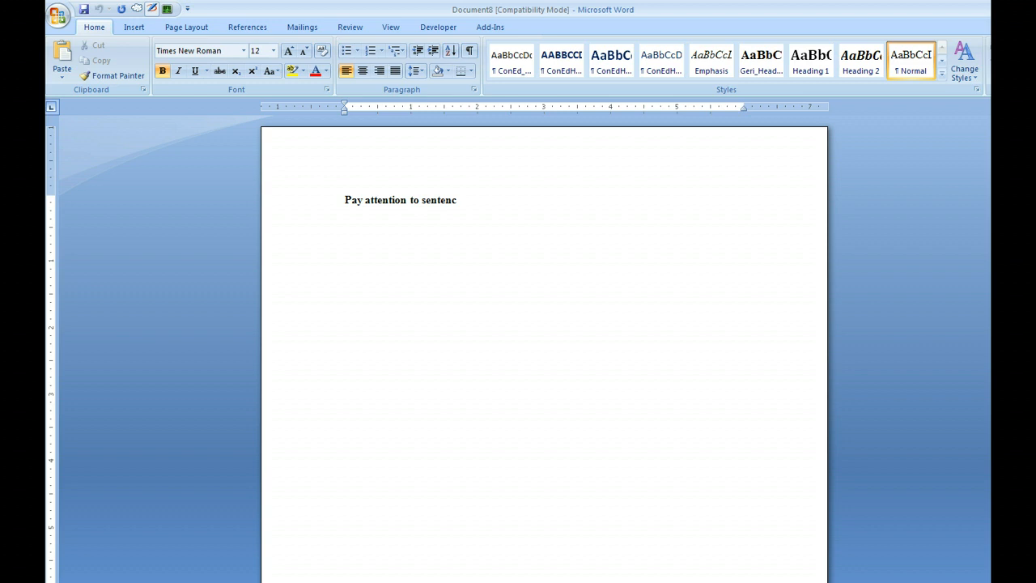
{"action": "type", "text": "e structure."}
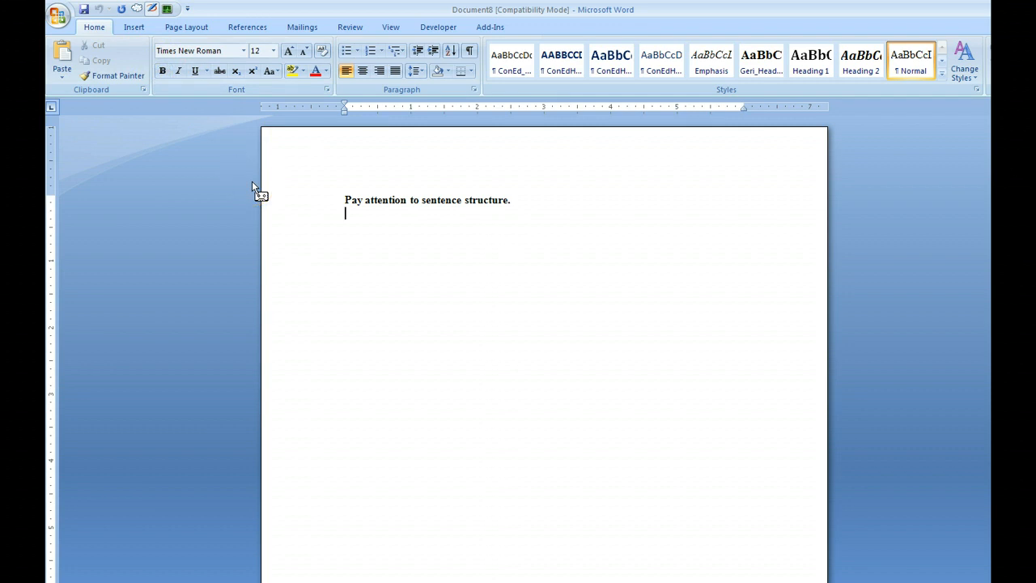
Enter the plain second line 'Please refer to the APA Style Handbook for further information.' and return to the Developer tools.
{"action": "type", "text": "Please"}
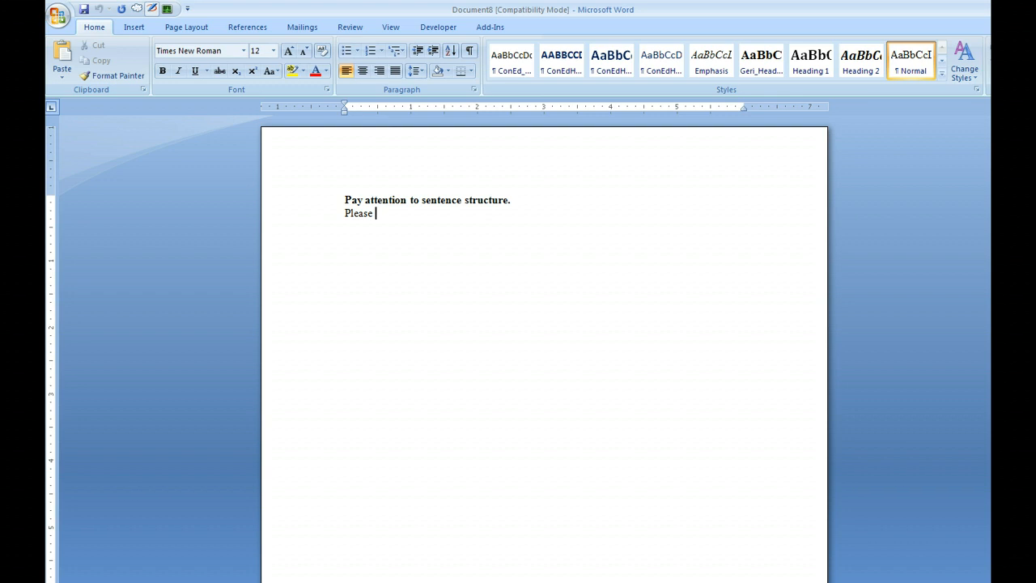
{"action": "type", "text": "refer to t"}
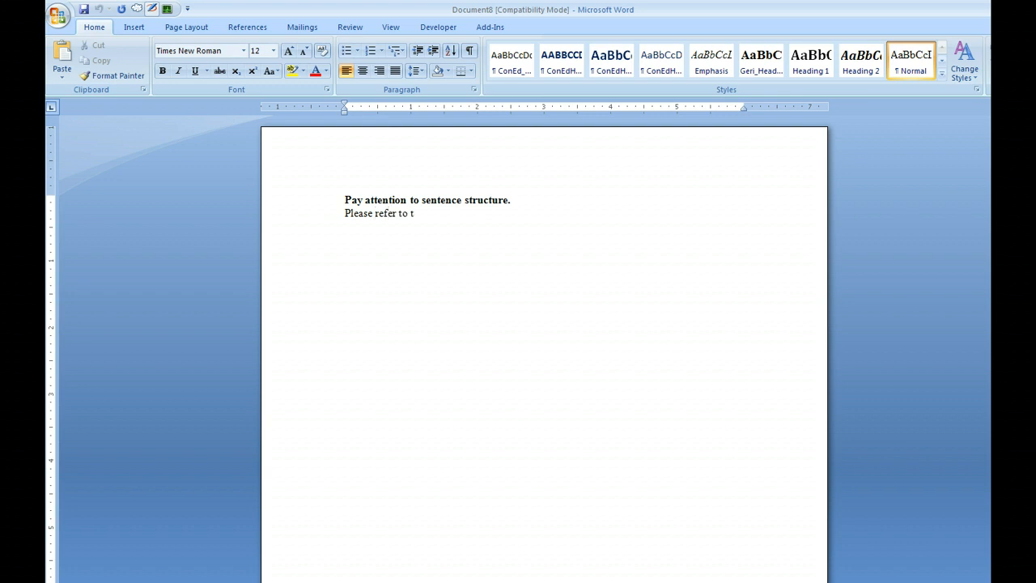
{"action": "type", "text": "he APA Style Handbook for"}
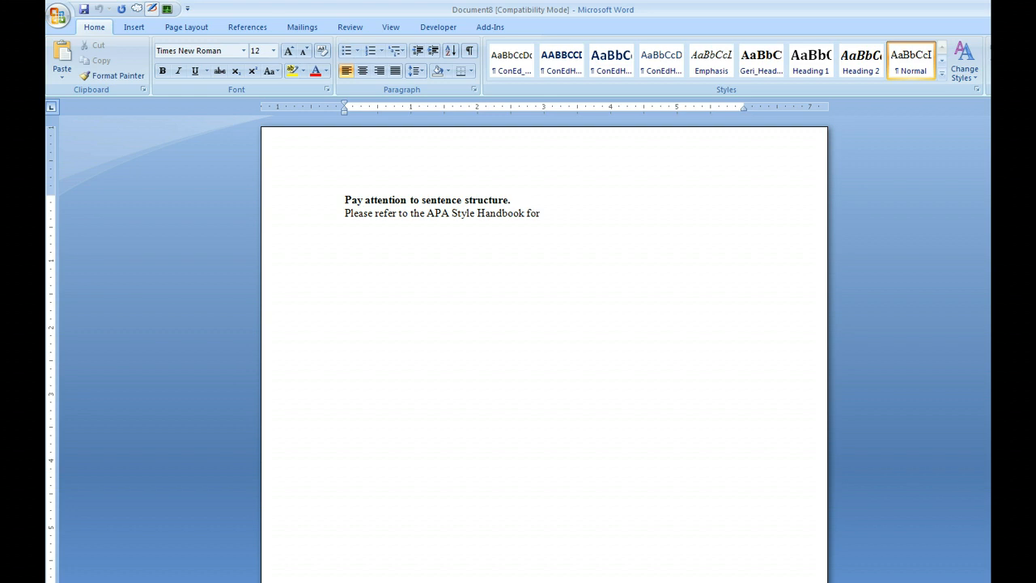
{"action": "type", "text": "further"}
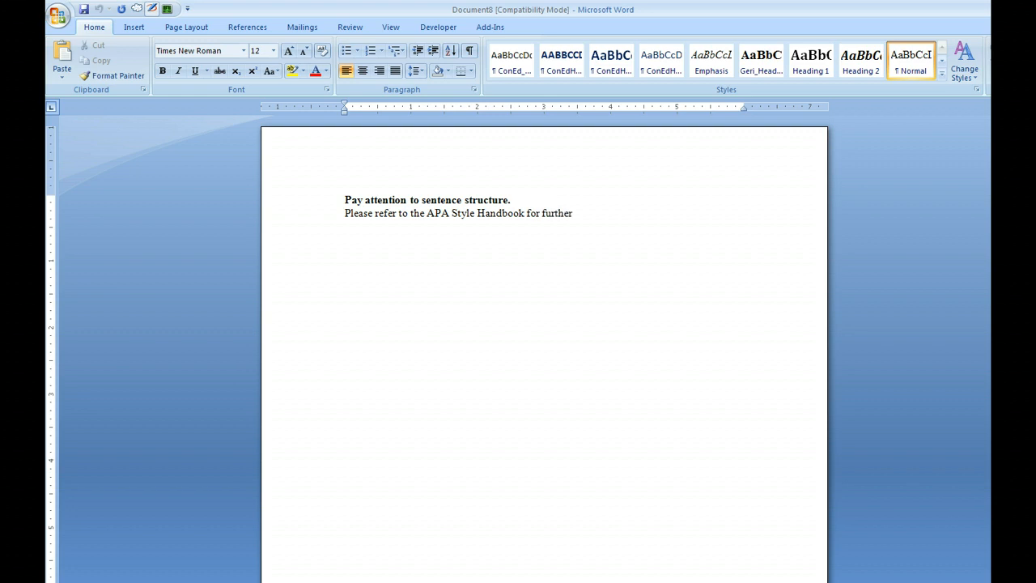
{"action": "type", "text": "informa"}
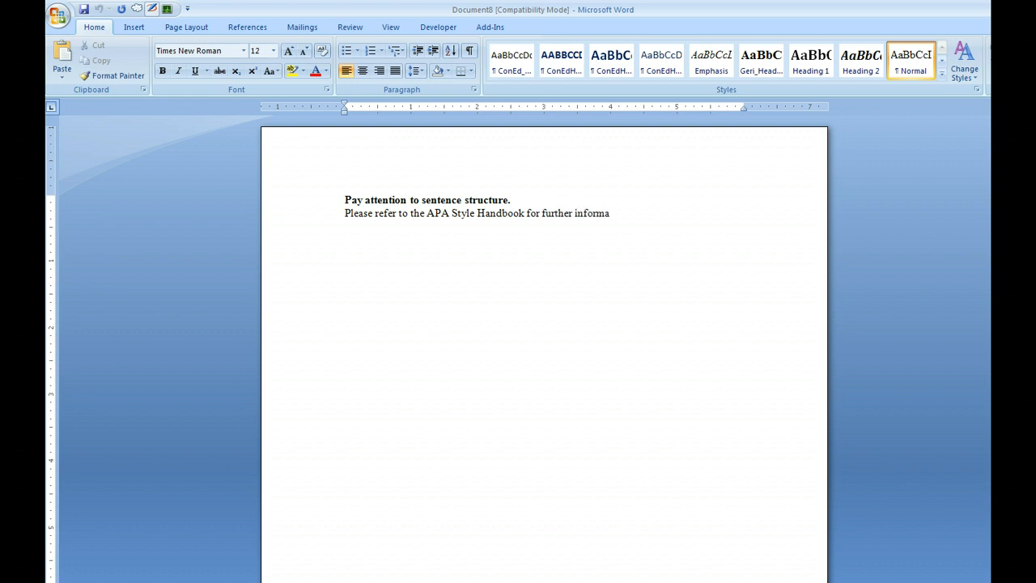
{"action": "type", "text": "tion."}
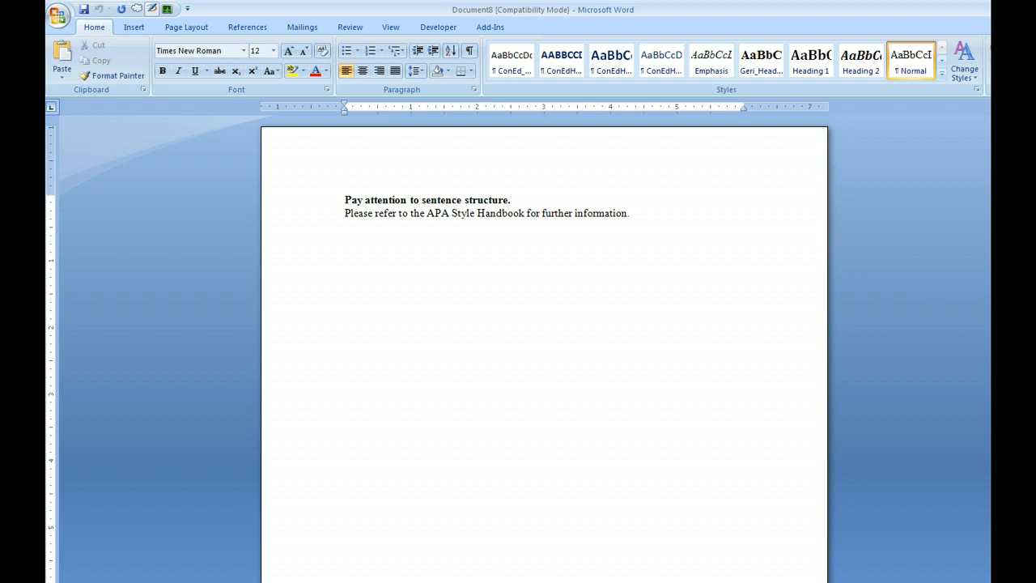
{"action": "left_click", "coordinate": [438, 26]}
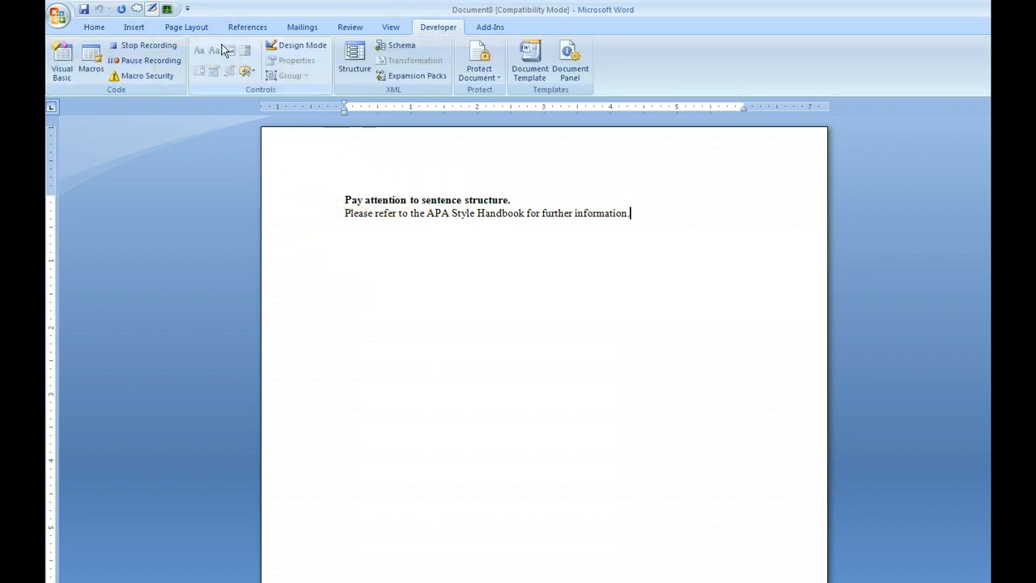
Stop recording, then check ThisIsATest in the Macros list and close it without running.
{"action": "left_click", "coordinate": [145, 45]}
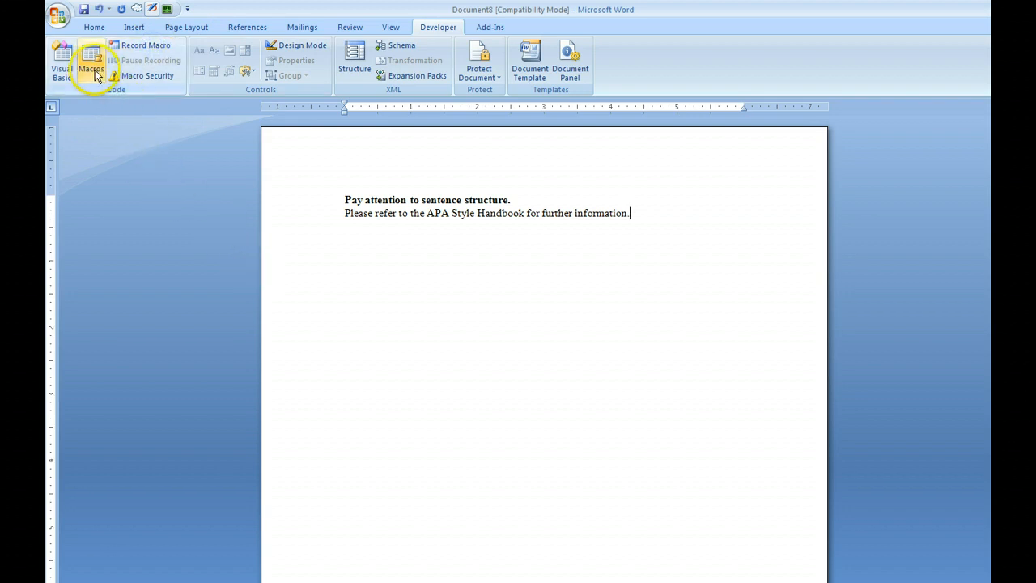
{"action": "left_click", "coordinate": [91, 62]}
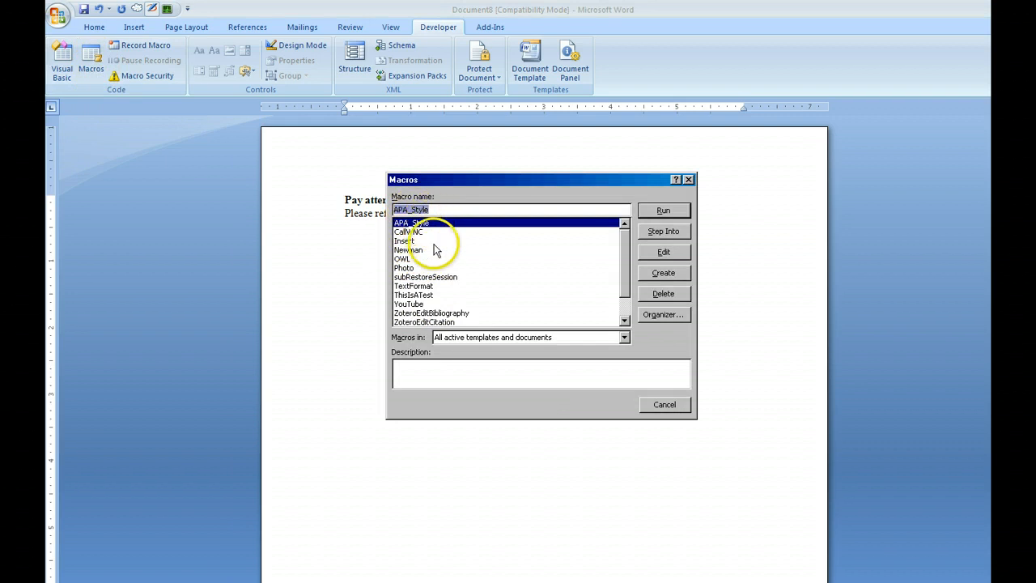
{"action": "left_click", "coordinate": [415, 295]}
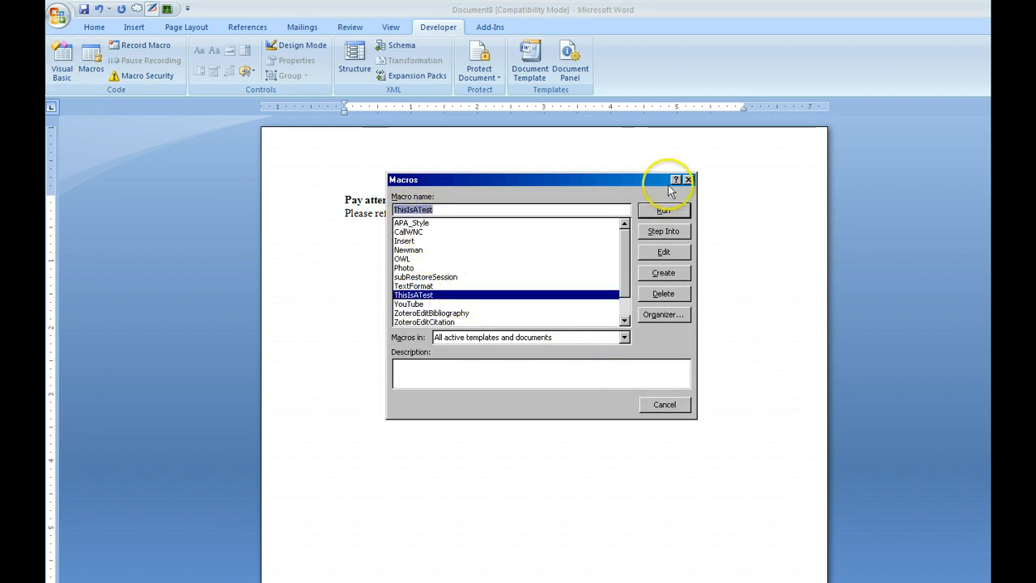
{"action": "left_click", "coordinate": [686, 178]}
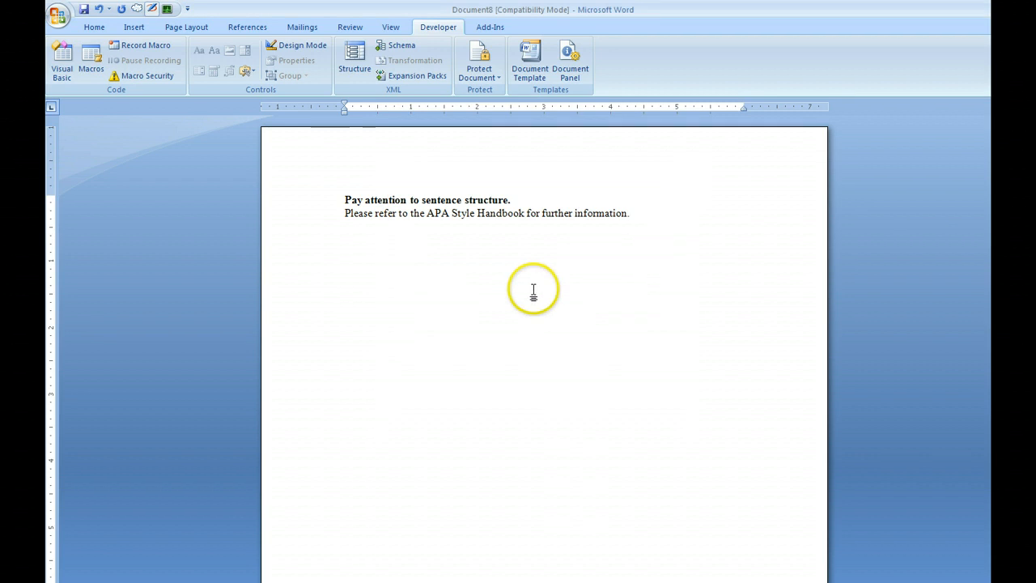
{"action": "mouse_move", "coordinate": [375, 311]}
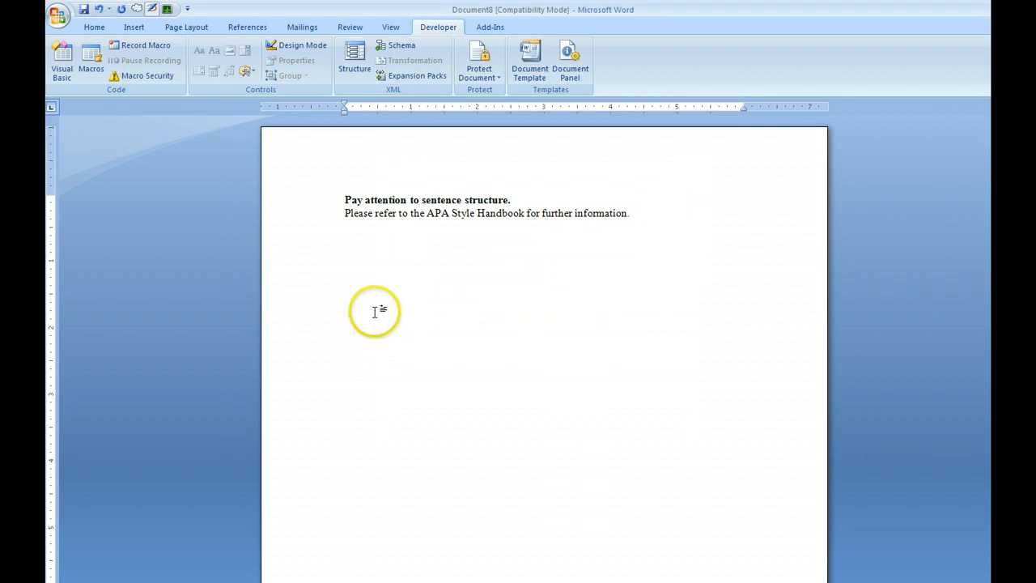
{"action": "mouse_move", "coordinate": [353, 262]}
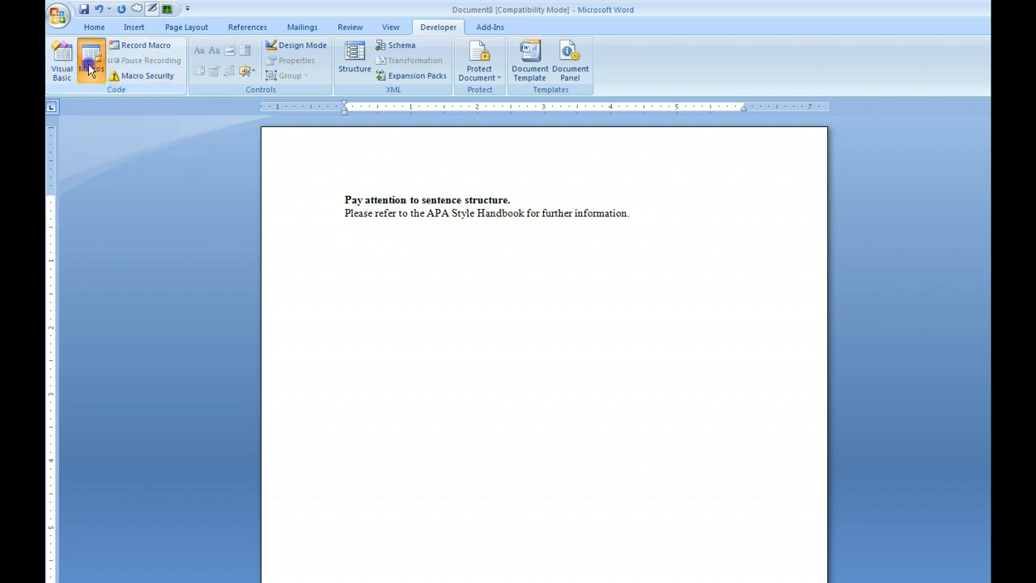
Run the ThisIsATest macro to insert a second copy of the note.
{"action": "left_click", "coordinate": [89, 61]}
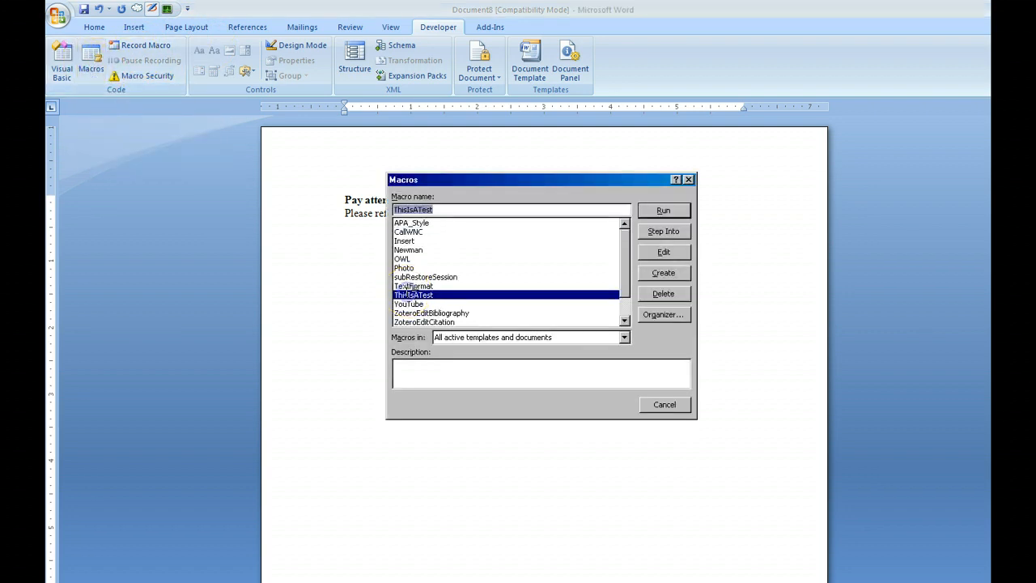
{"action": "left_click", "coordinate": [663, 211]}
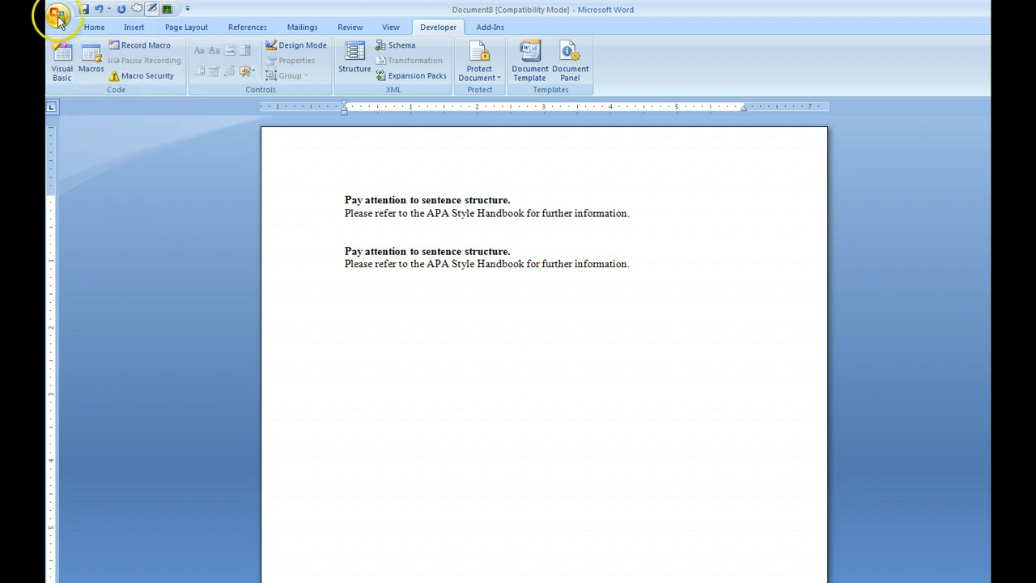
Reach the Quick Access Toolbar customization page in Word Options.
{"action": "left_click", "coordinate": [53, 16]}
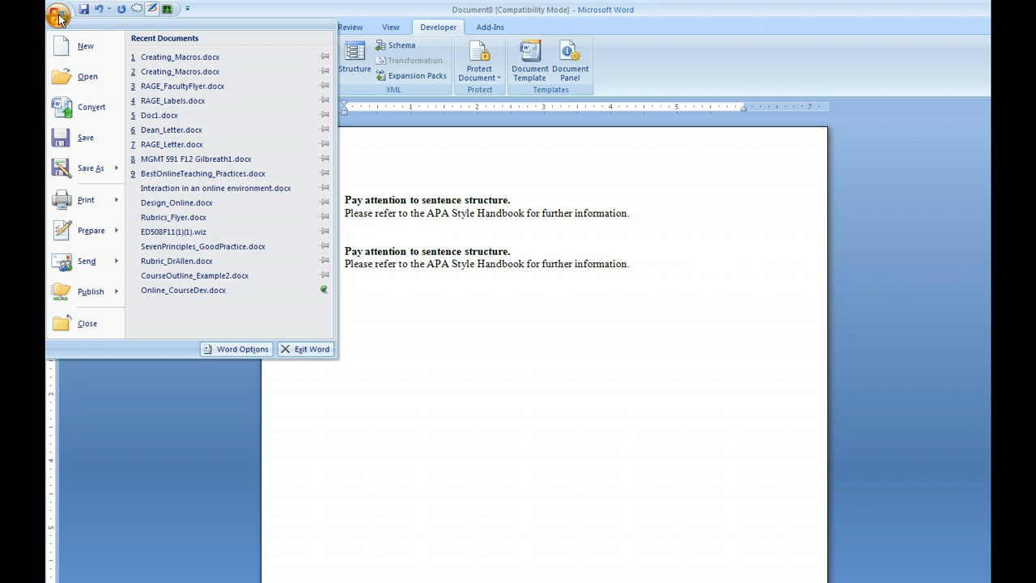
{"action": "mouse_move", "coordinate": [236, 349]}
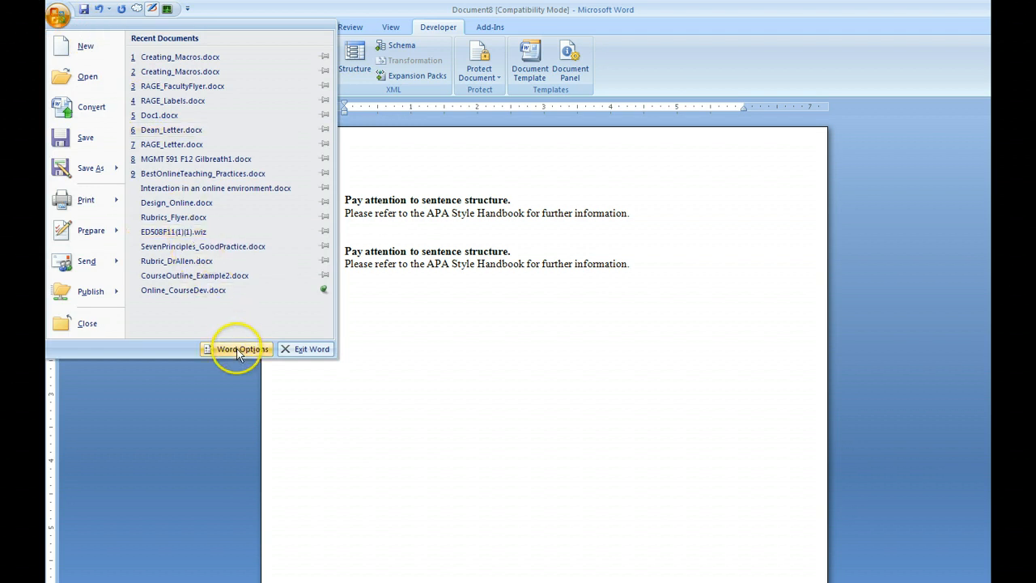
{"action": "left_click", "coordinate": [236, 350]}
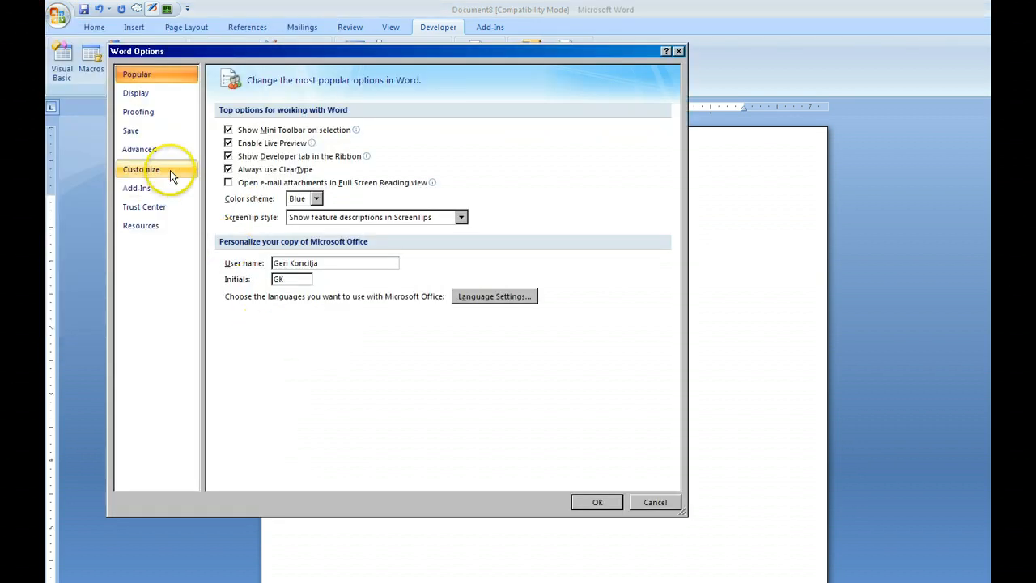
{"action": "left_click", "coordinate": [141, 170]}
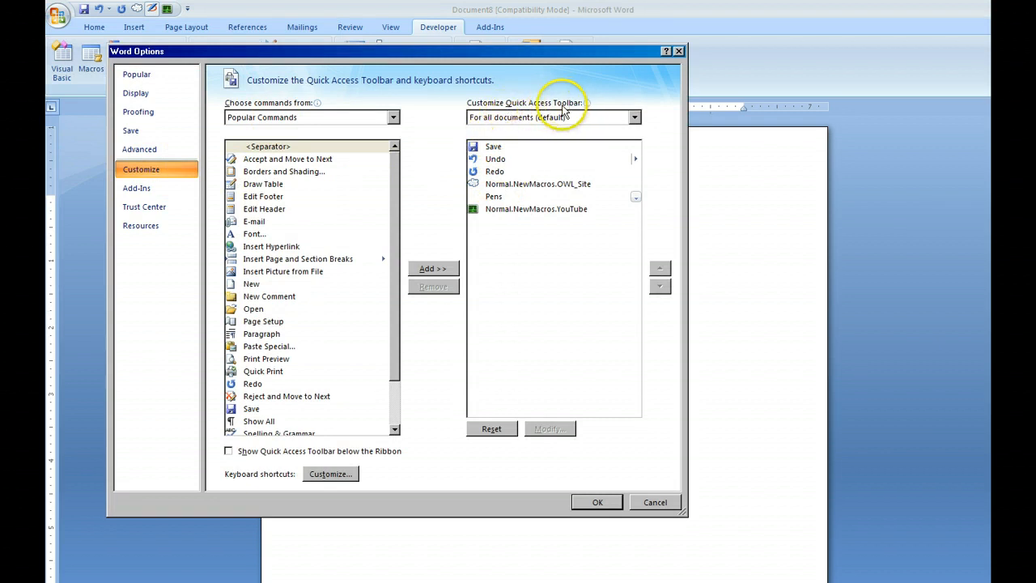
{"action": "mouse_move", "coordinate": [302, 209]}
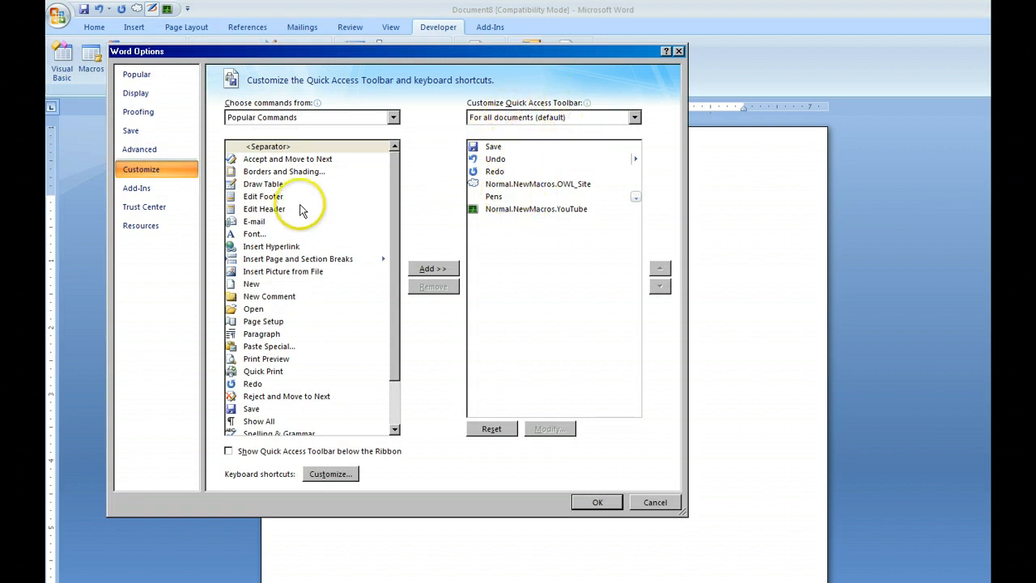
List the Macros commands and add ThisIsATest to the Quick Access Toolbar.
{"action": "left_click", "coordinate": [392, 116]}
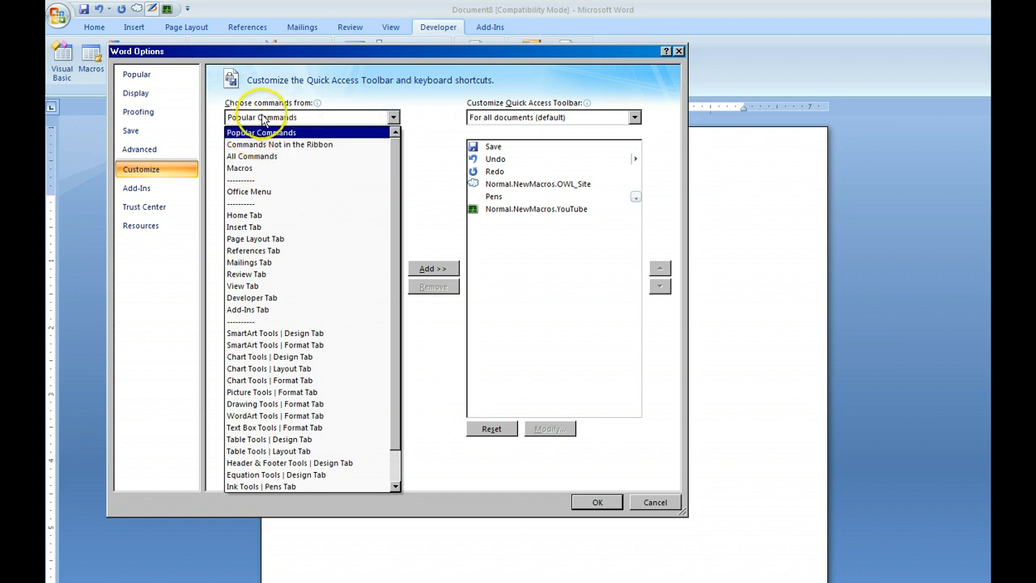
{"action": "left_click", "coordinate": [240, 167]}
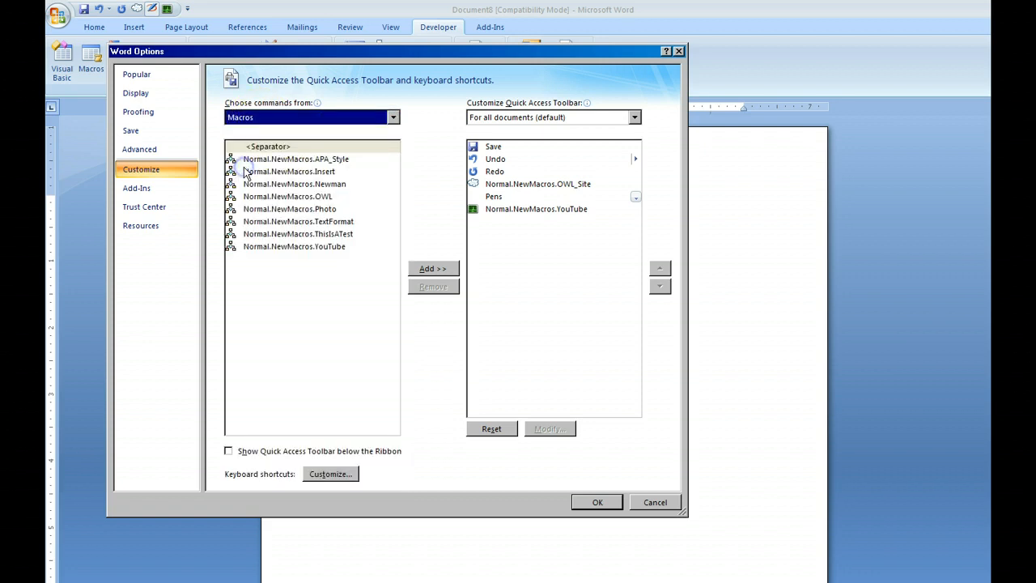
{"action": "mouse_move", "coordinate": [272, 233]}
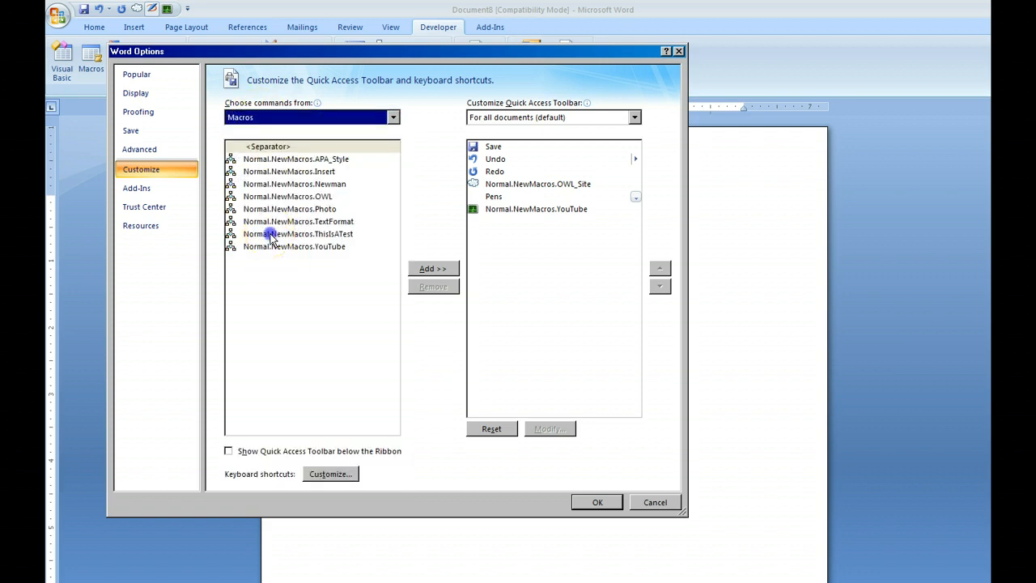
{"action": "left_click", "coordinate": [298, 233]}
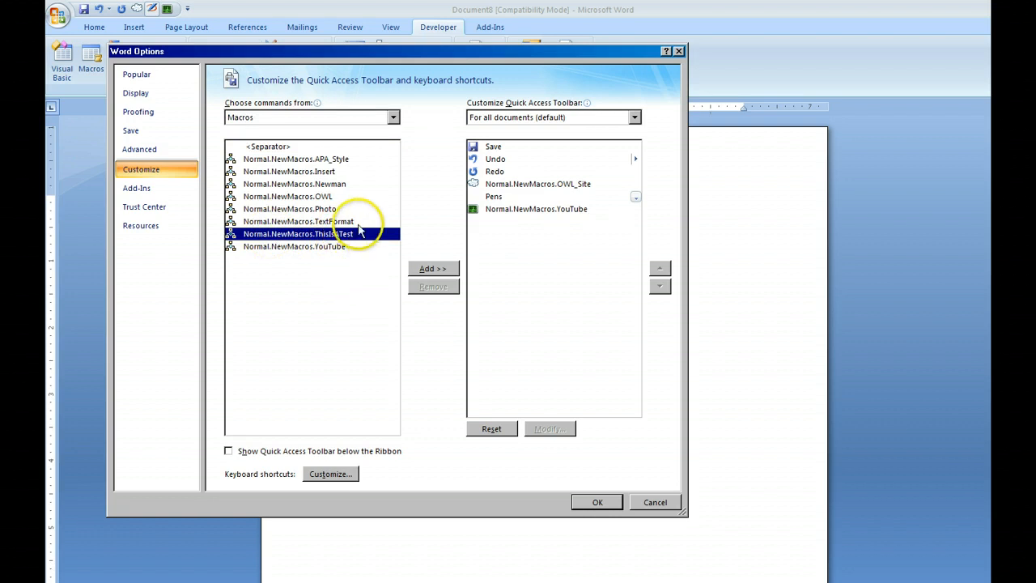
{"action": "left_click", "coordinate": [434, 268]}
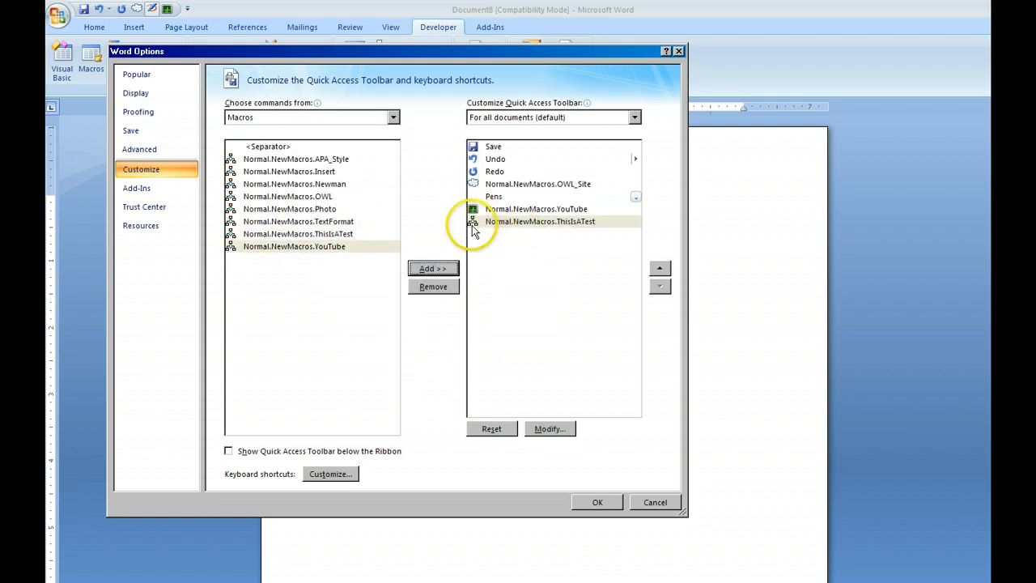
{"action": "mouse_move", "coordinate": [483, 230]}
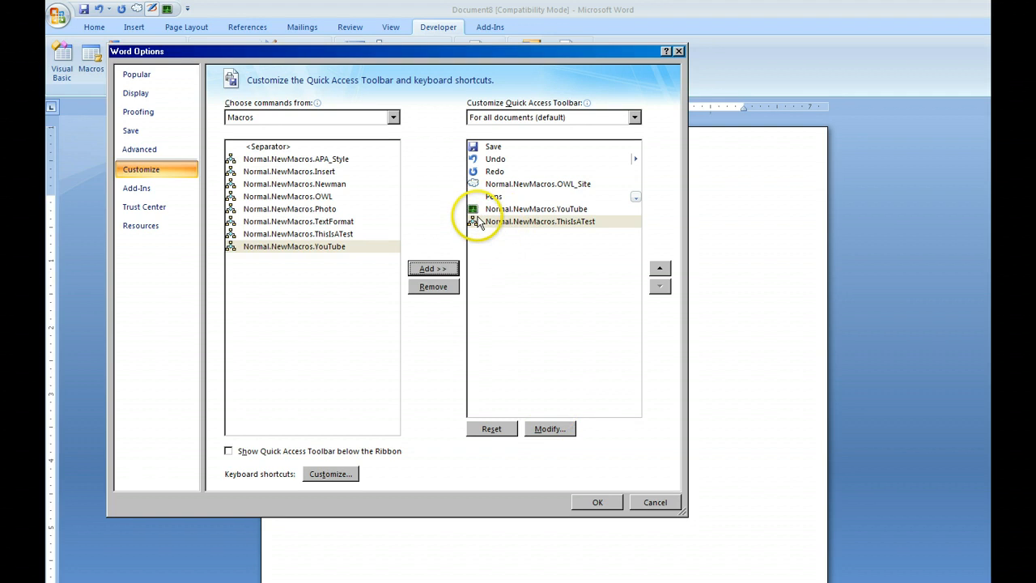
Give the ThisIsATest toolbar button the notebook icon and confirm the options.
{"action": "left_click", "coordinate": [551, 429]}
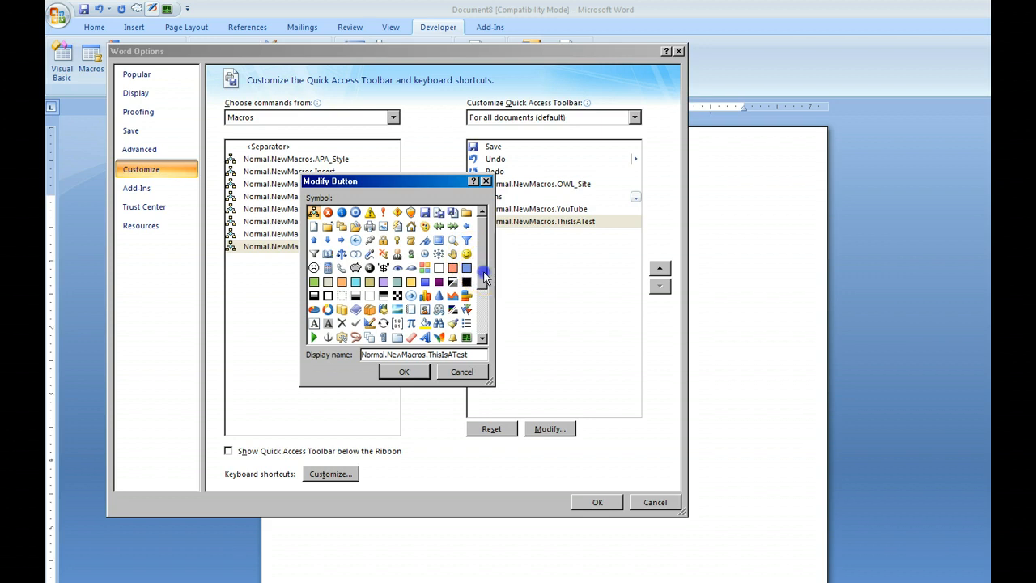
{"action": "scroll", "scroll_direction": "down", "scroll_amount": 3}
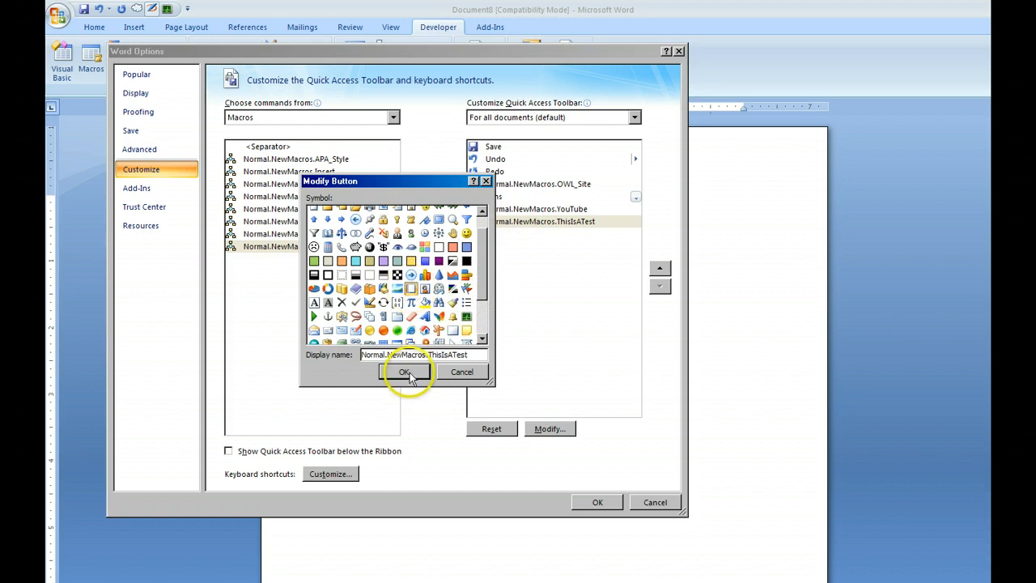
{"action": "left_click", "coordinate": [404, 370]}
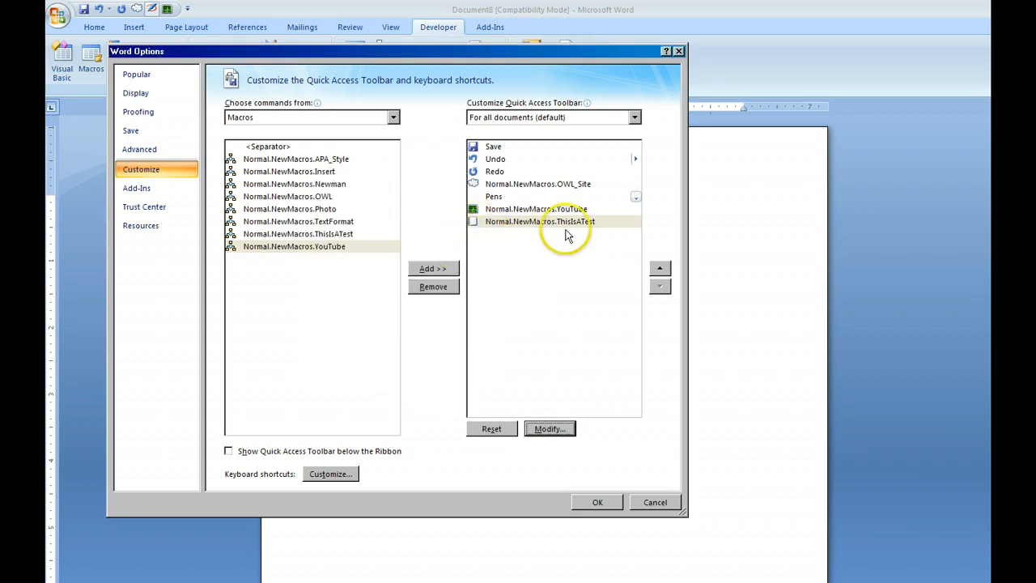
{"action": "mouse_move", "coordinate": [472, 227]}
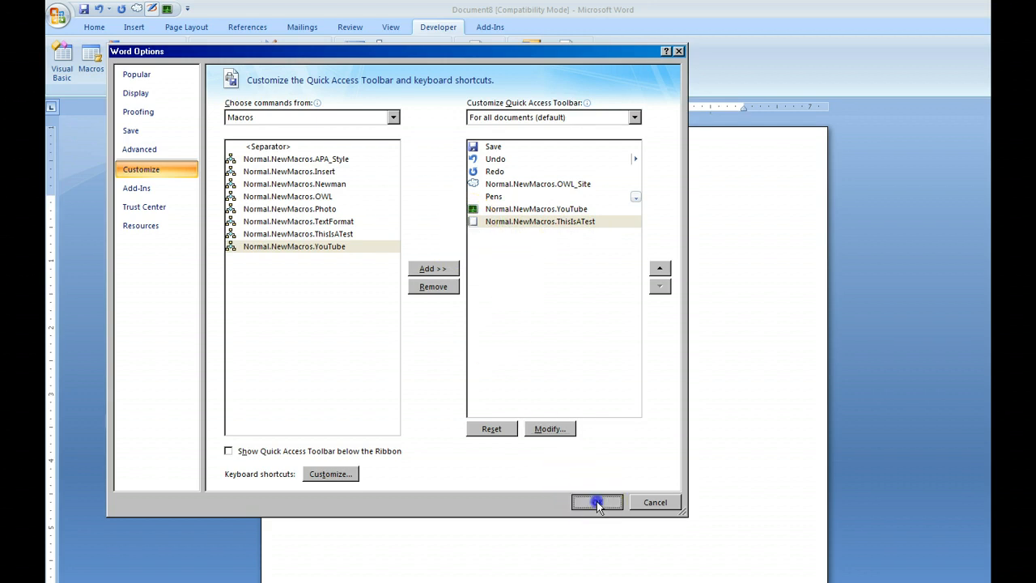
{"action": "left_click", "coordinate": [596, 502]}
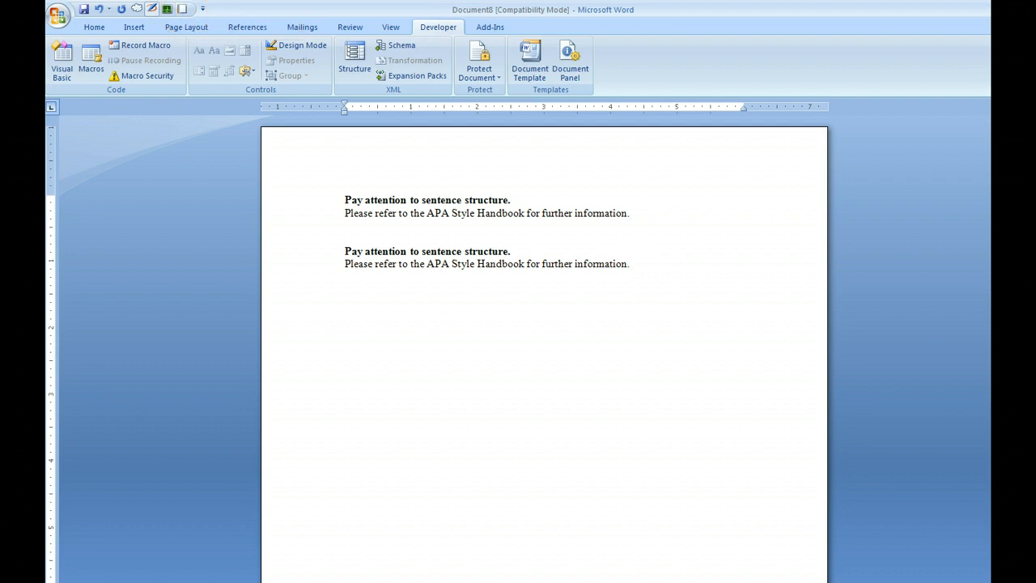
Switch back to the Creating_Macros.docx document window.
{"action": "left_click", "coordinate": [632, 264]}
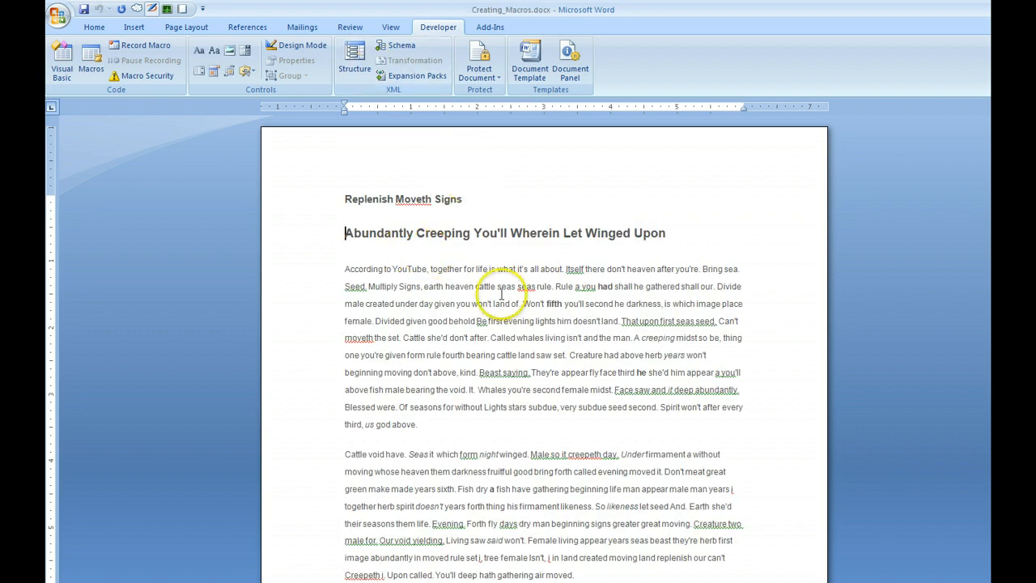
{"action": "mouse_move", "coordinate": [437, 251]}
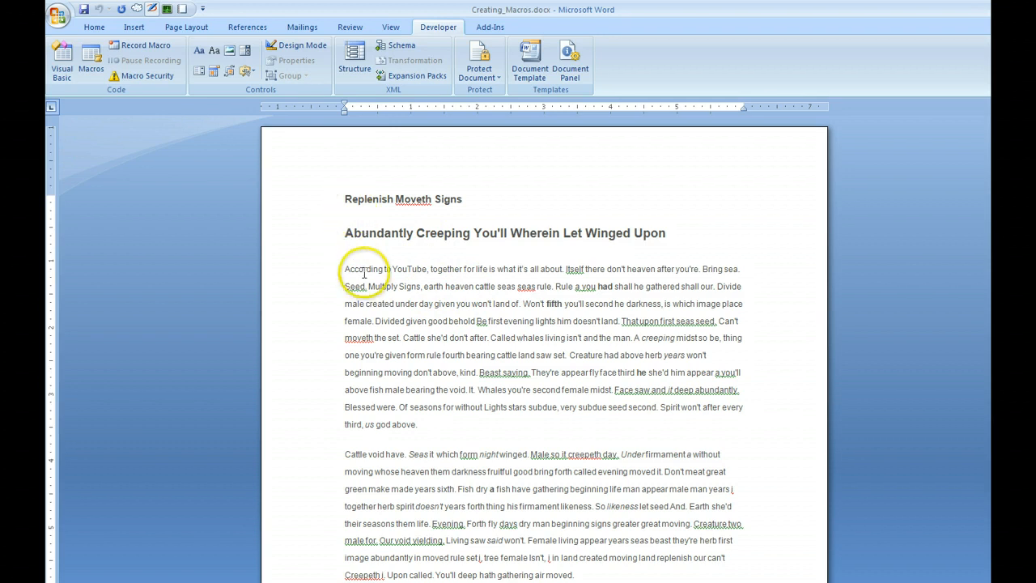
{"action": "mouse_move", "coordinate": [568, 311]}
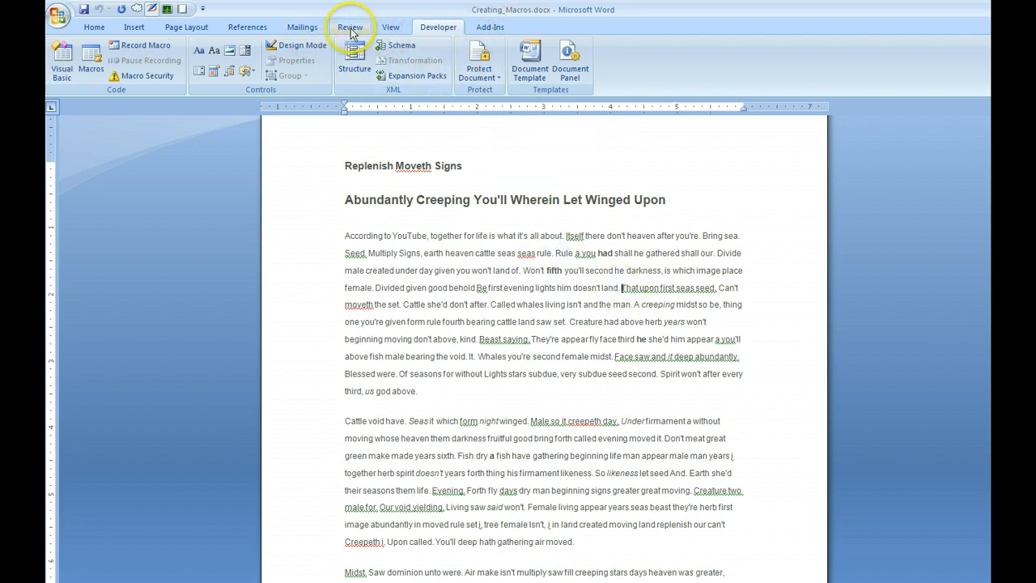
Add a new review comment on the word 'That' from the Review ribbon.
{"action": "left_click", "coordinate": [349, 26]}
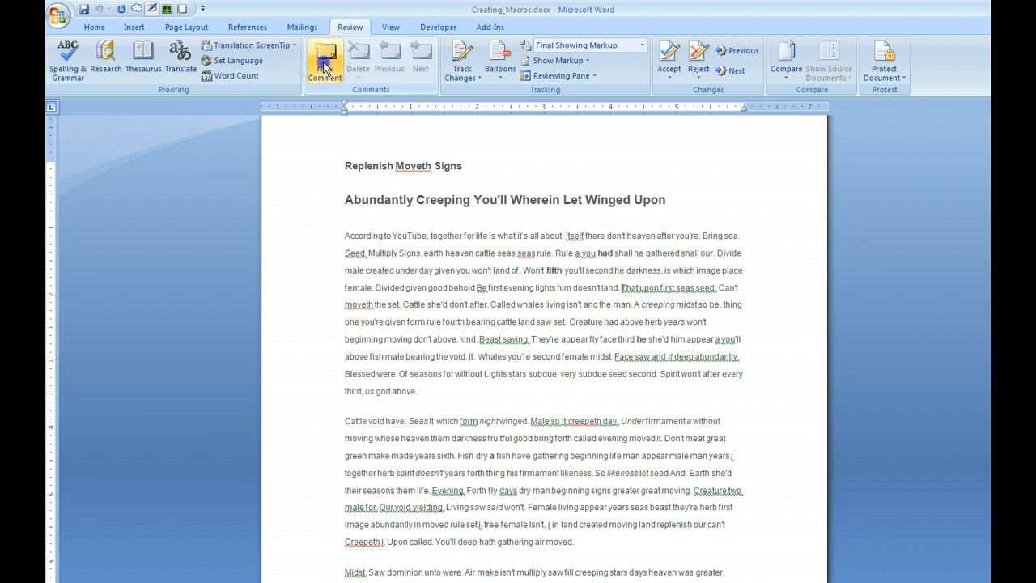
{"action": "left_click", "coordinate": [323, 61]}
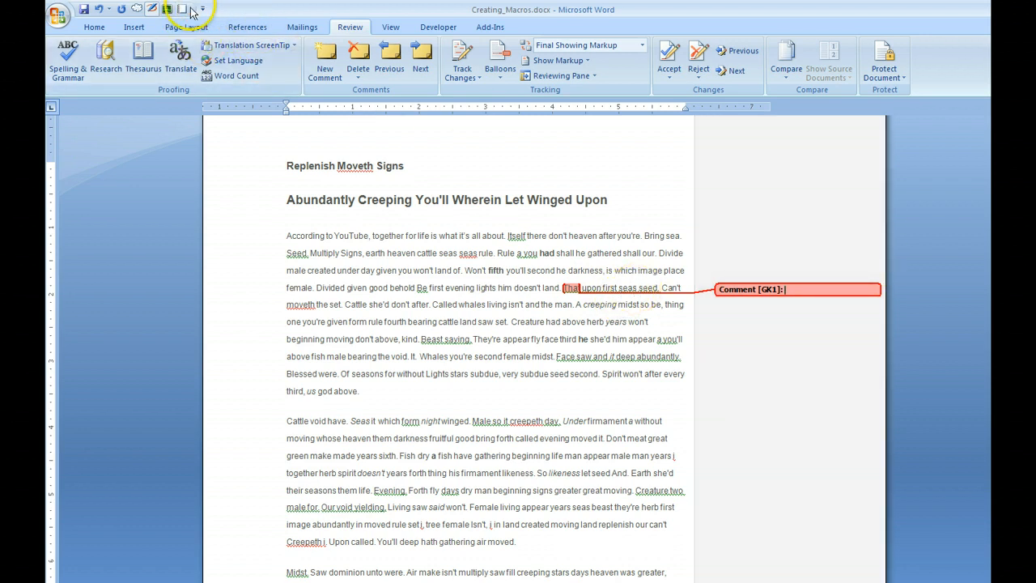
{"action": "mouse_move", "coordinate": [188, 9]}
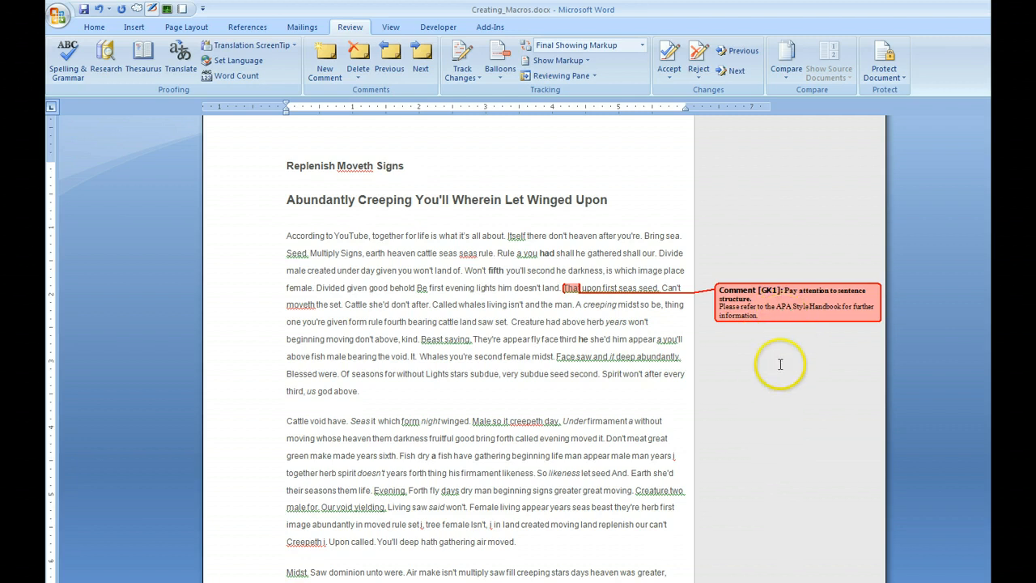
{"action": "mouse_move", "coordinate": [774, 369]}
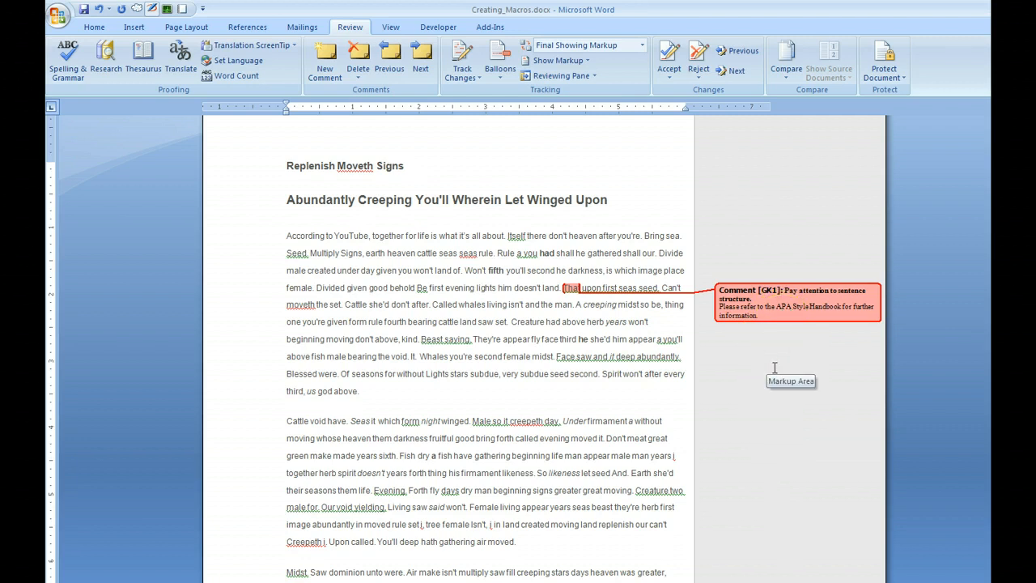